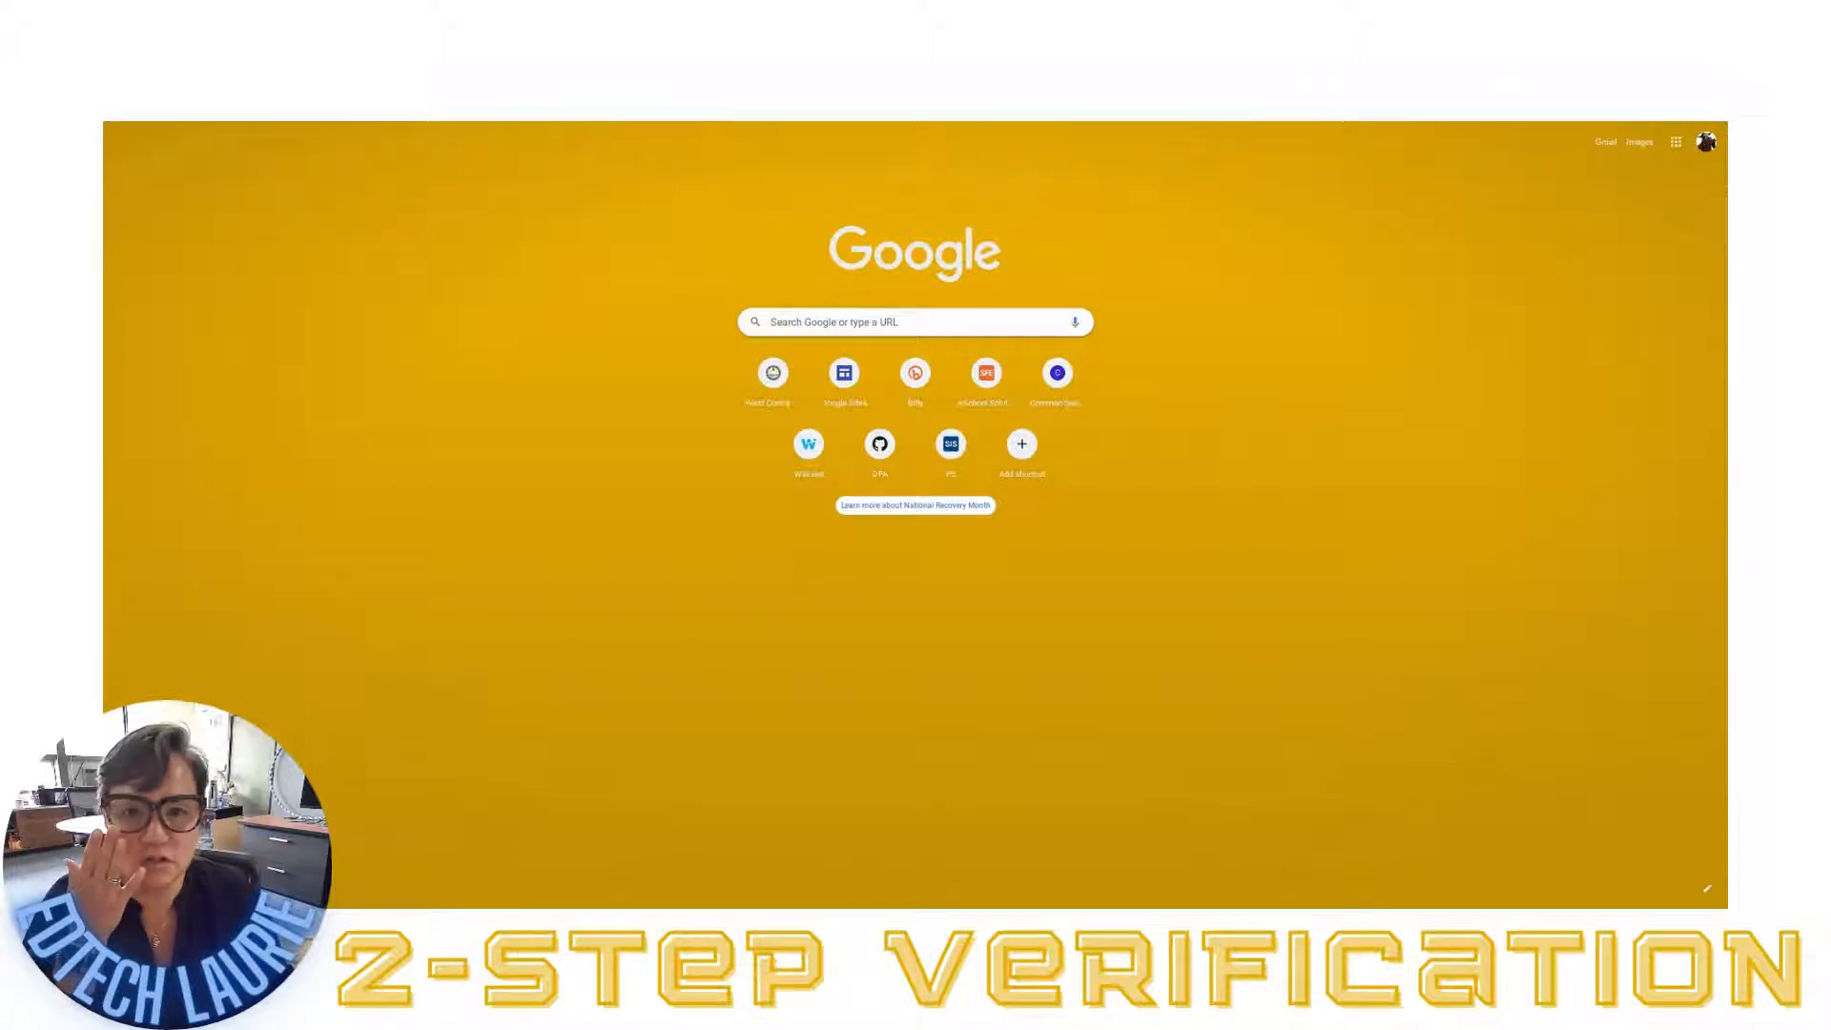
{"action": "mouse_move", "coordinate": [1473, 288]}
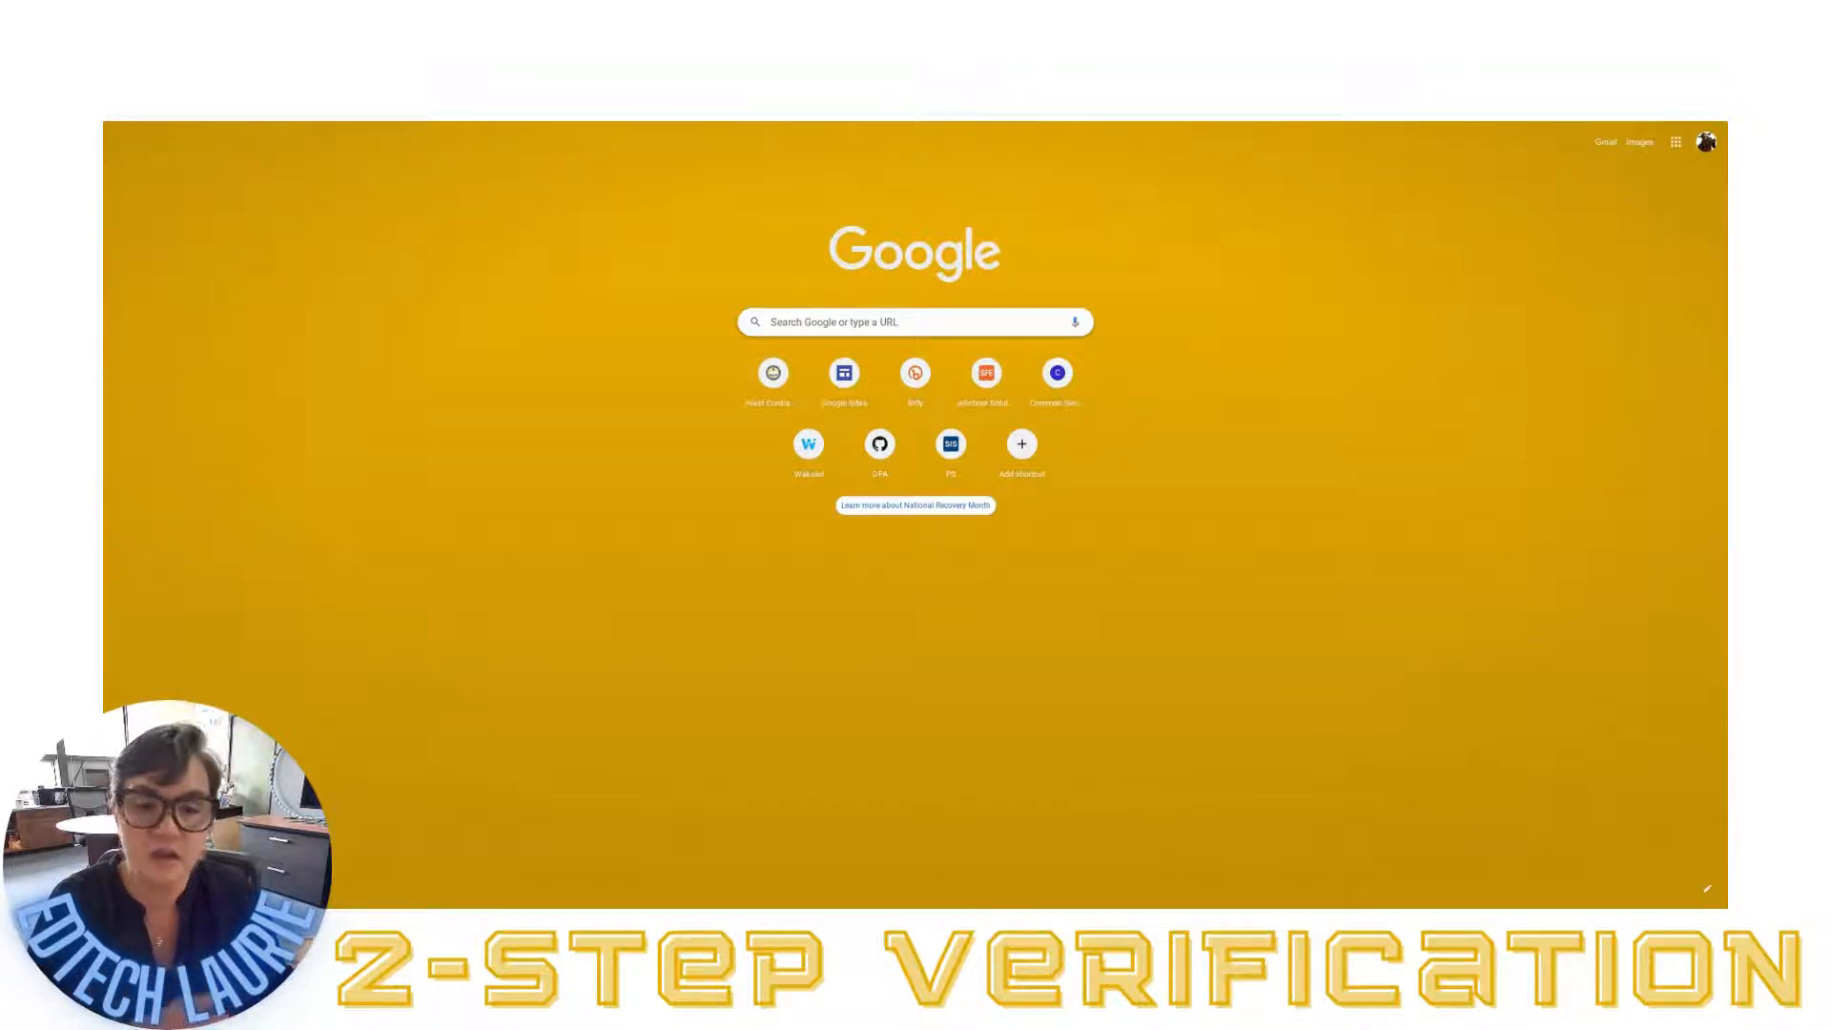
{"action": "mouse_move", "coordinate": [1375, 401]}
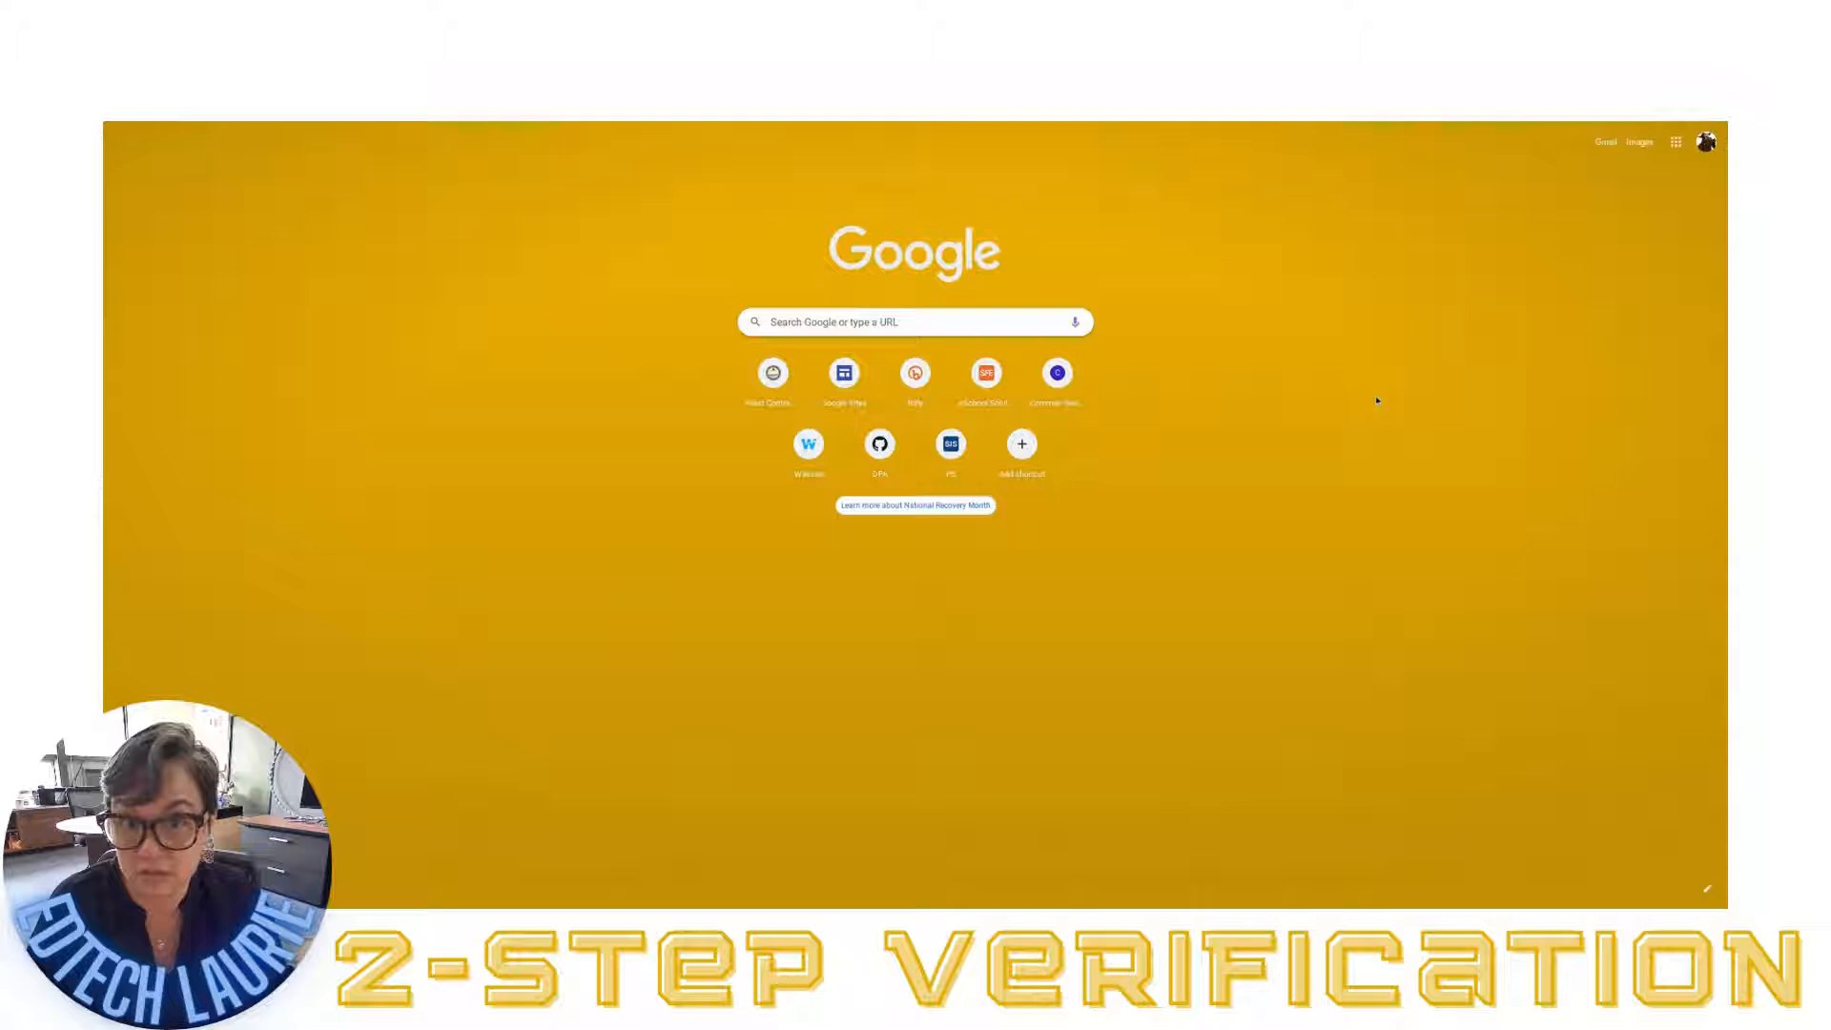
{"action": "mouse_move", "coordinate": [1512, 322]}
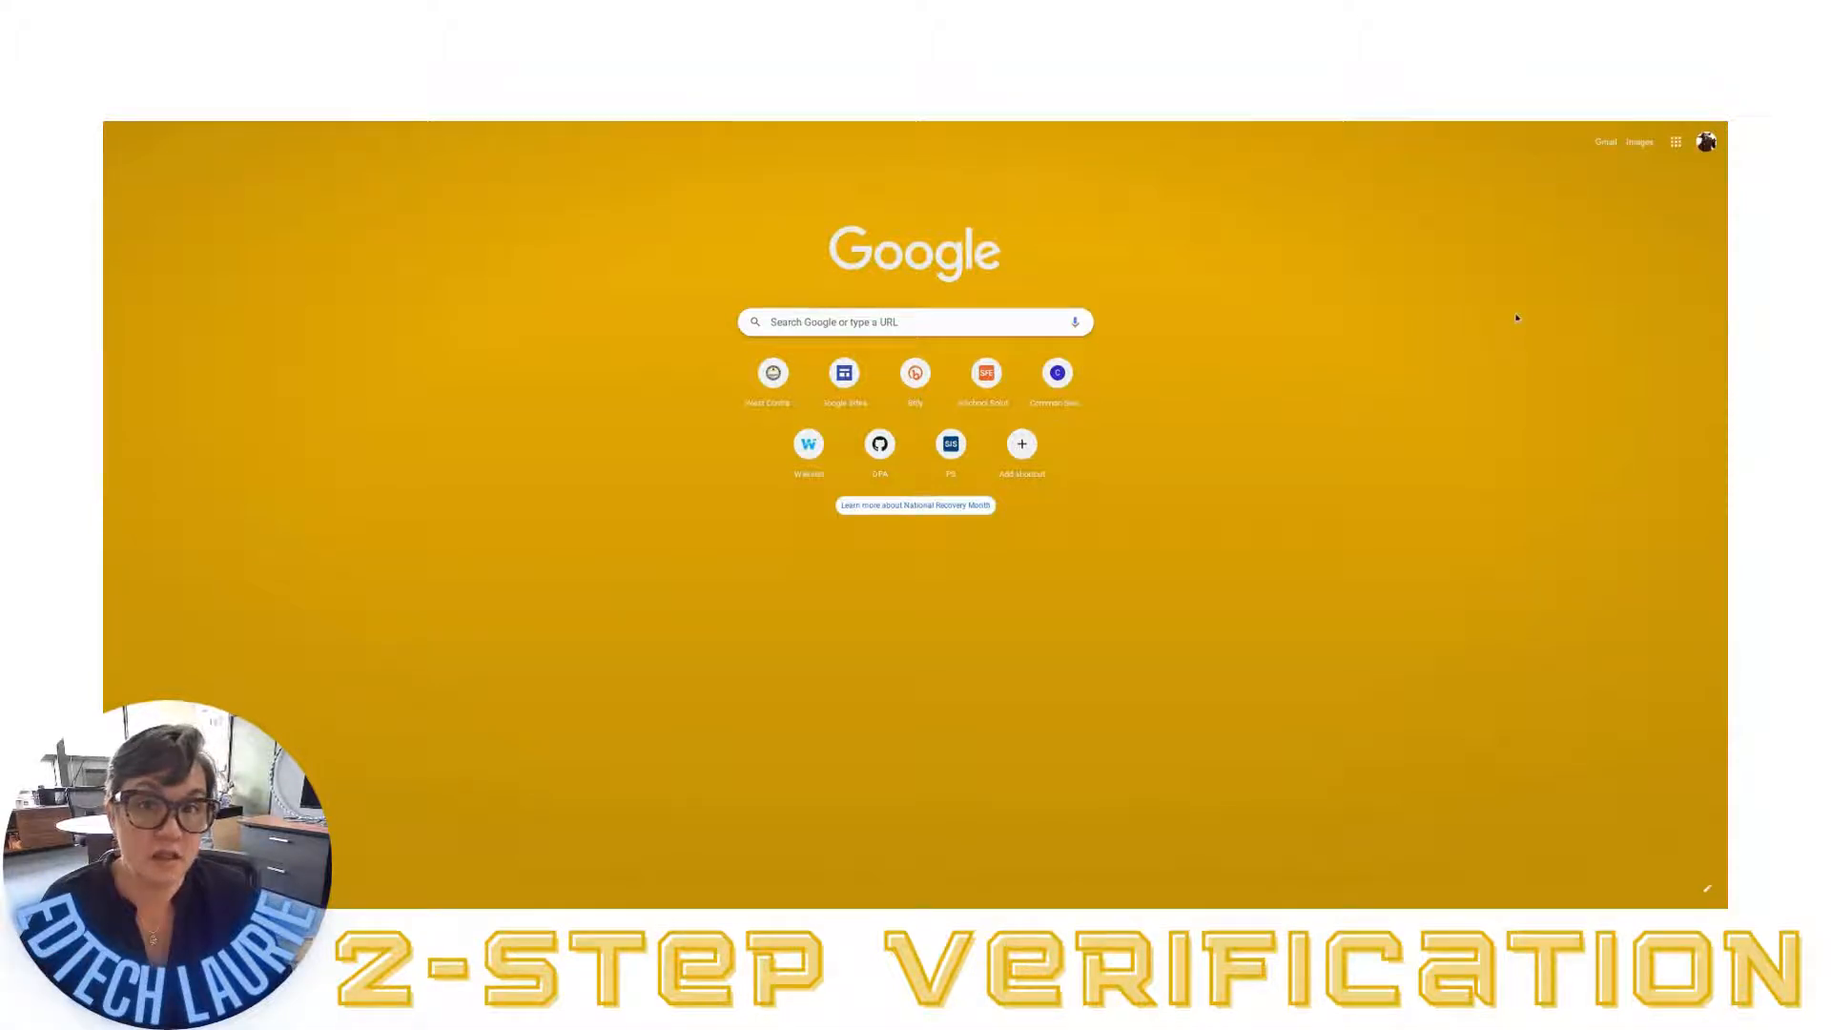
{"action": "mouse_move", "coordinate": [1705, 141]}
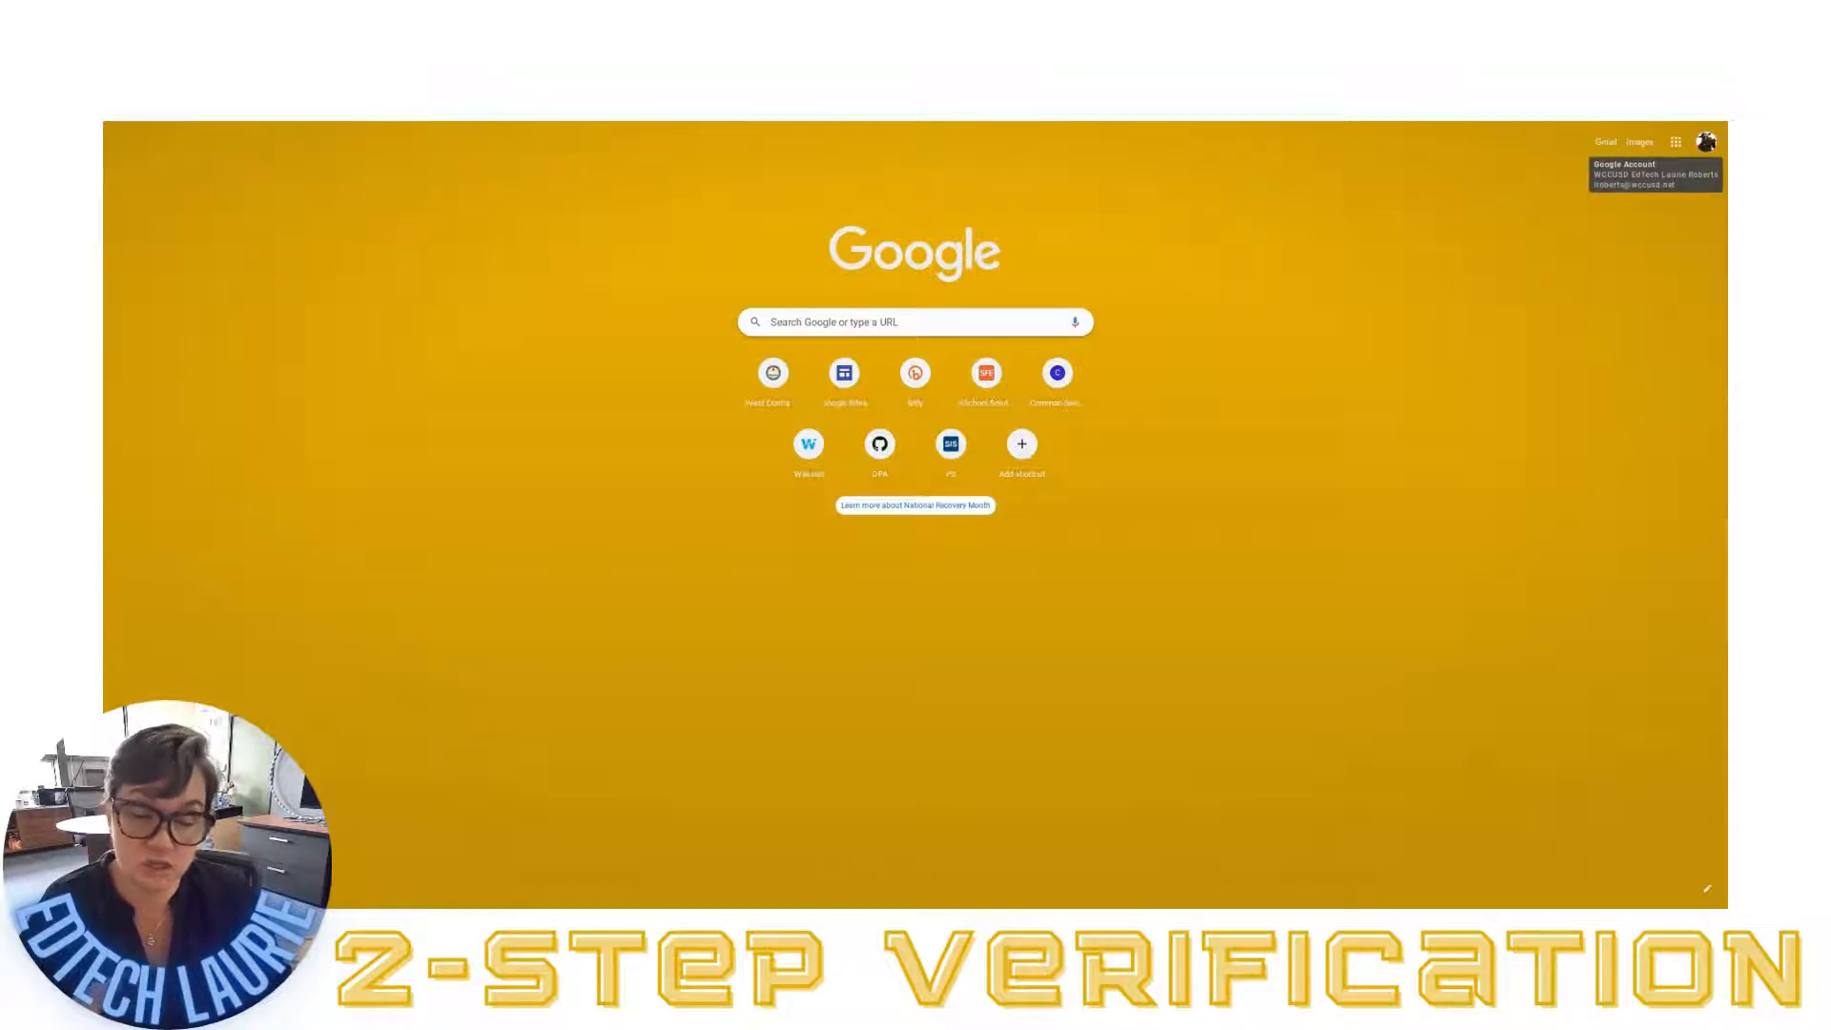
Open Manage your Google Account, go to Security, and scroll to 2-Step Verification
{"action": "left_click", "coordinate": [1705, 141]}
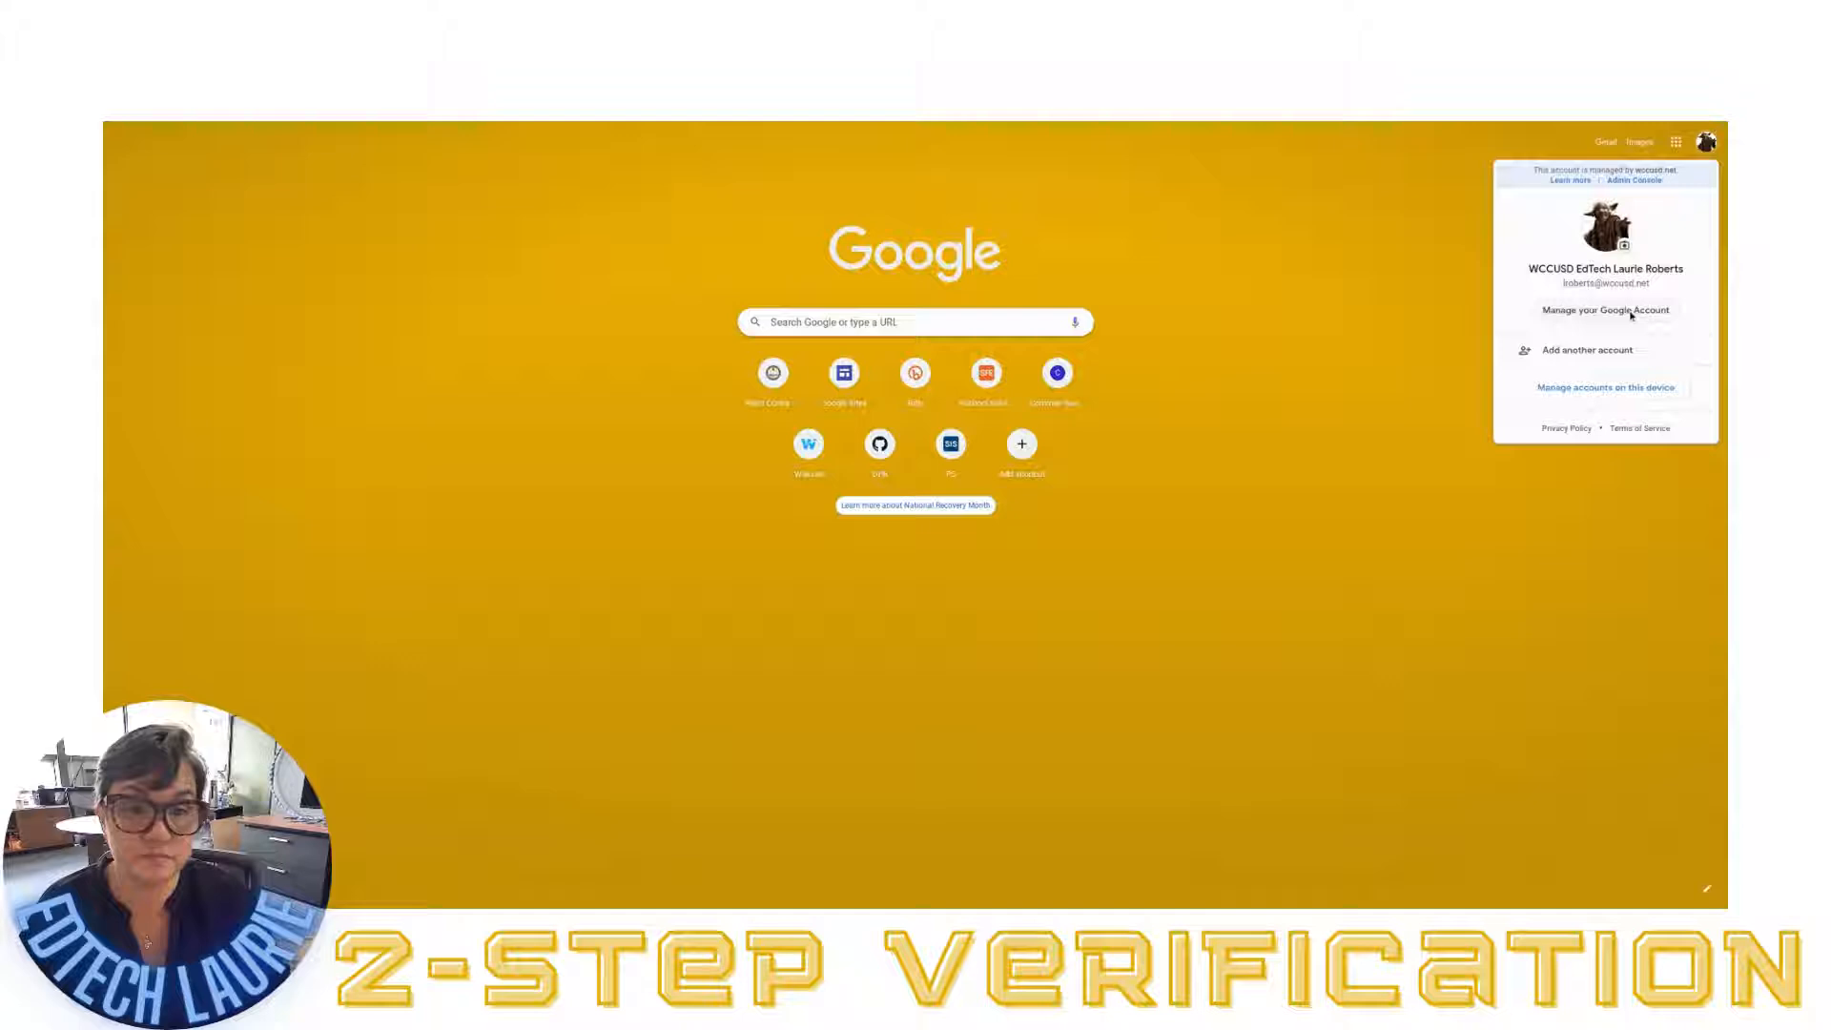
{"action": "left_click", "coordinate": [1603, 309]}
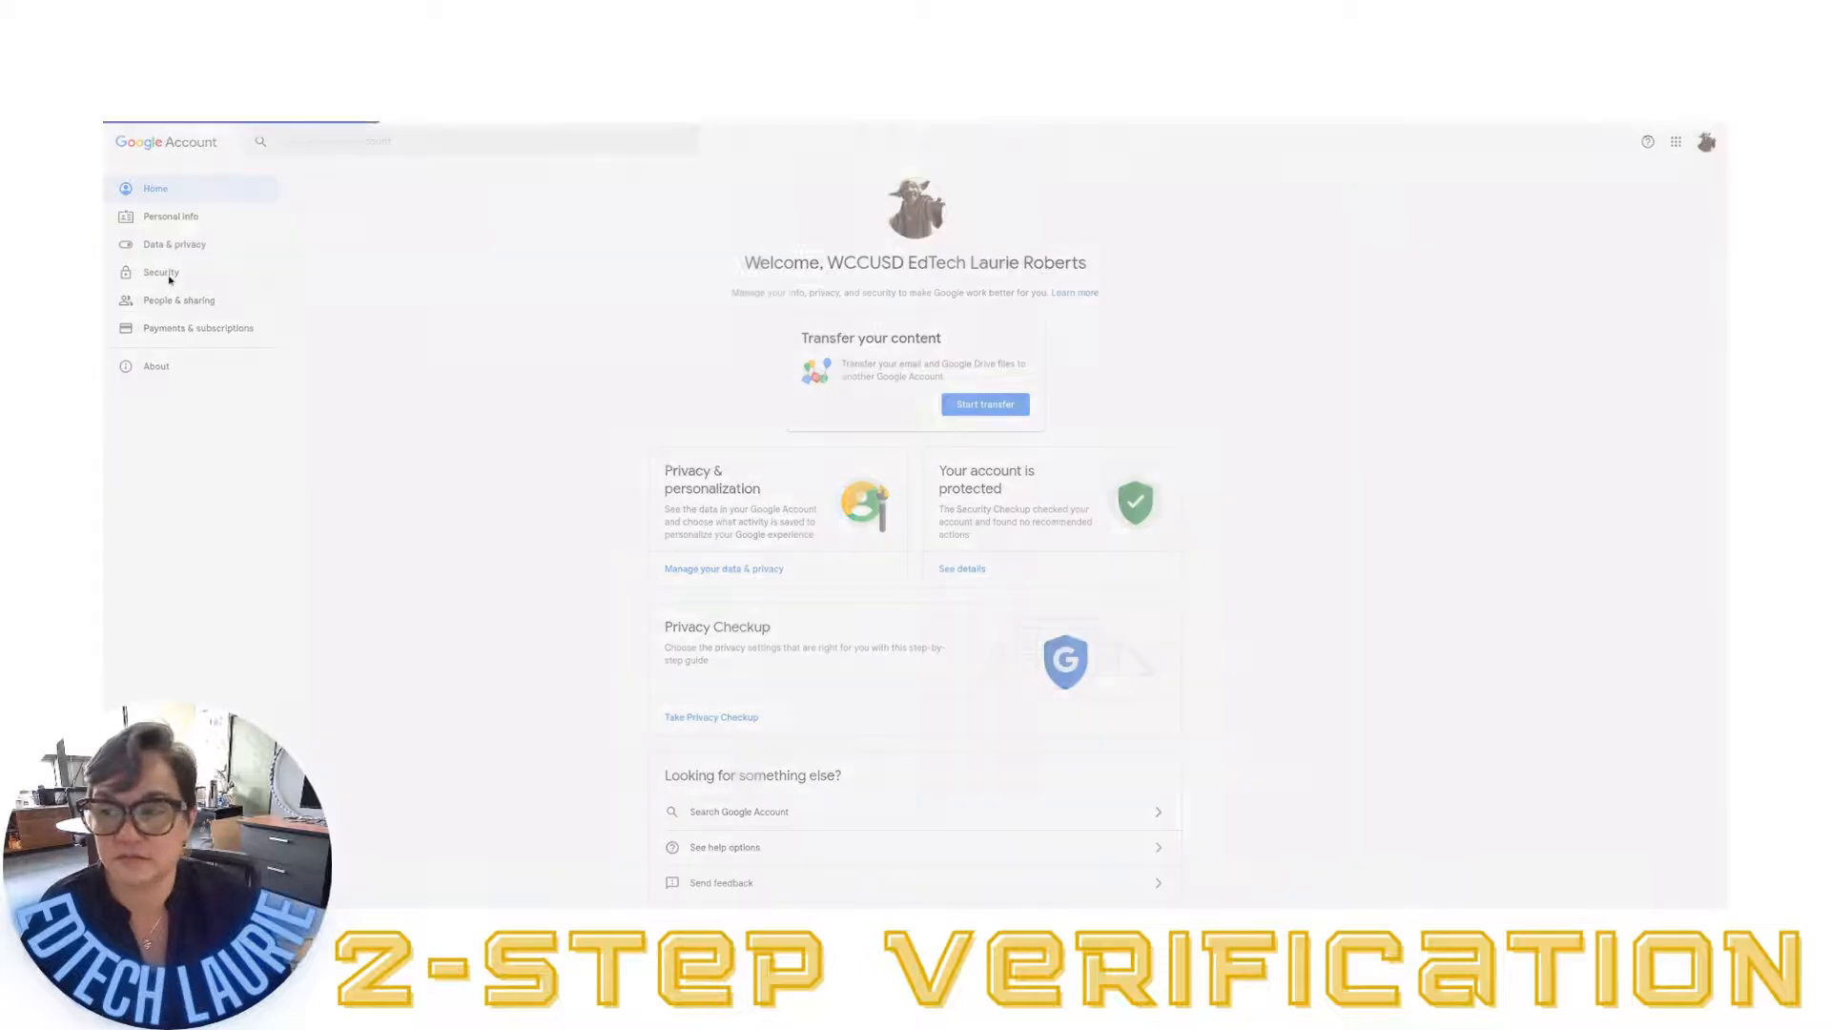
{"action": "left_click", "coordinate": [161, 271]}
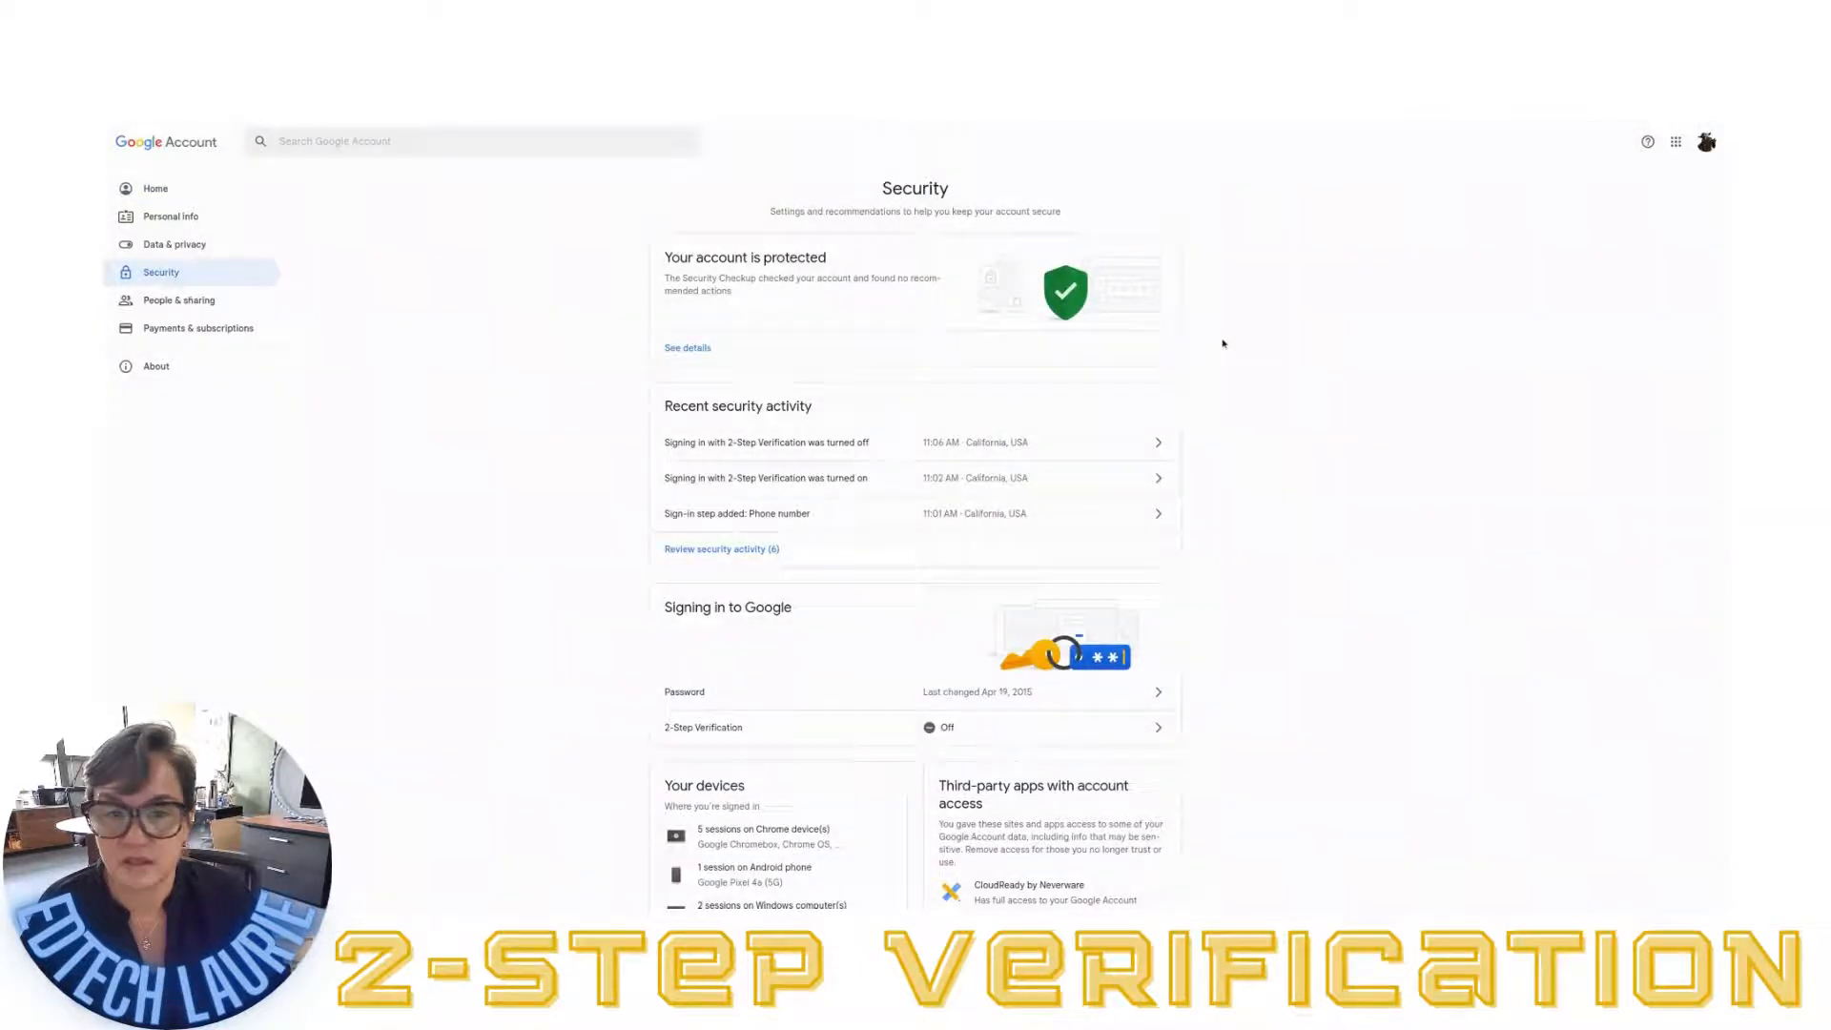
{"action": "scroll", "scroll_direction": "down", "scroll_amount": 3}
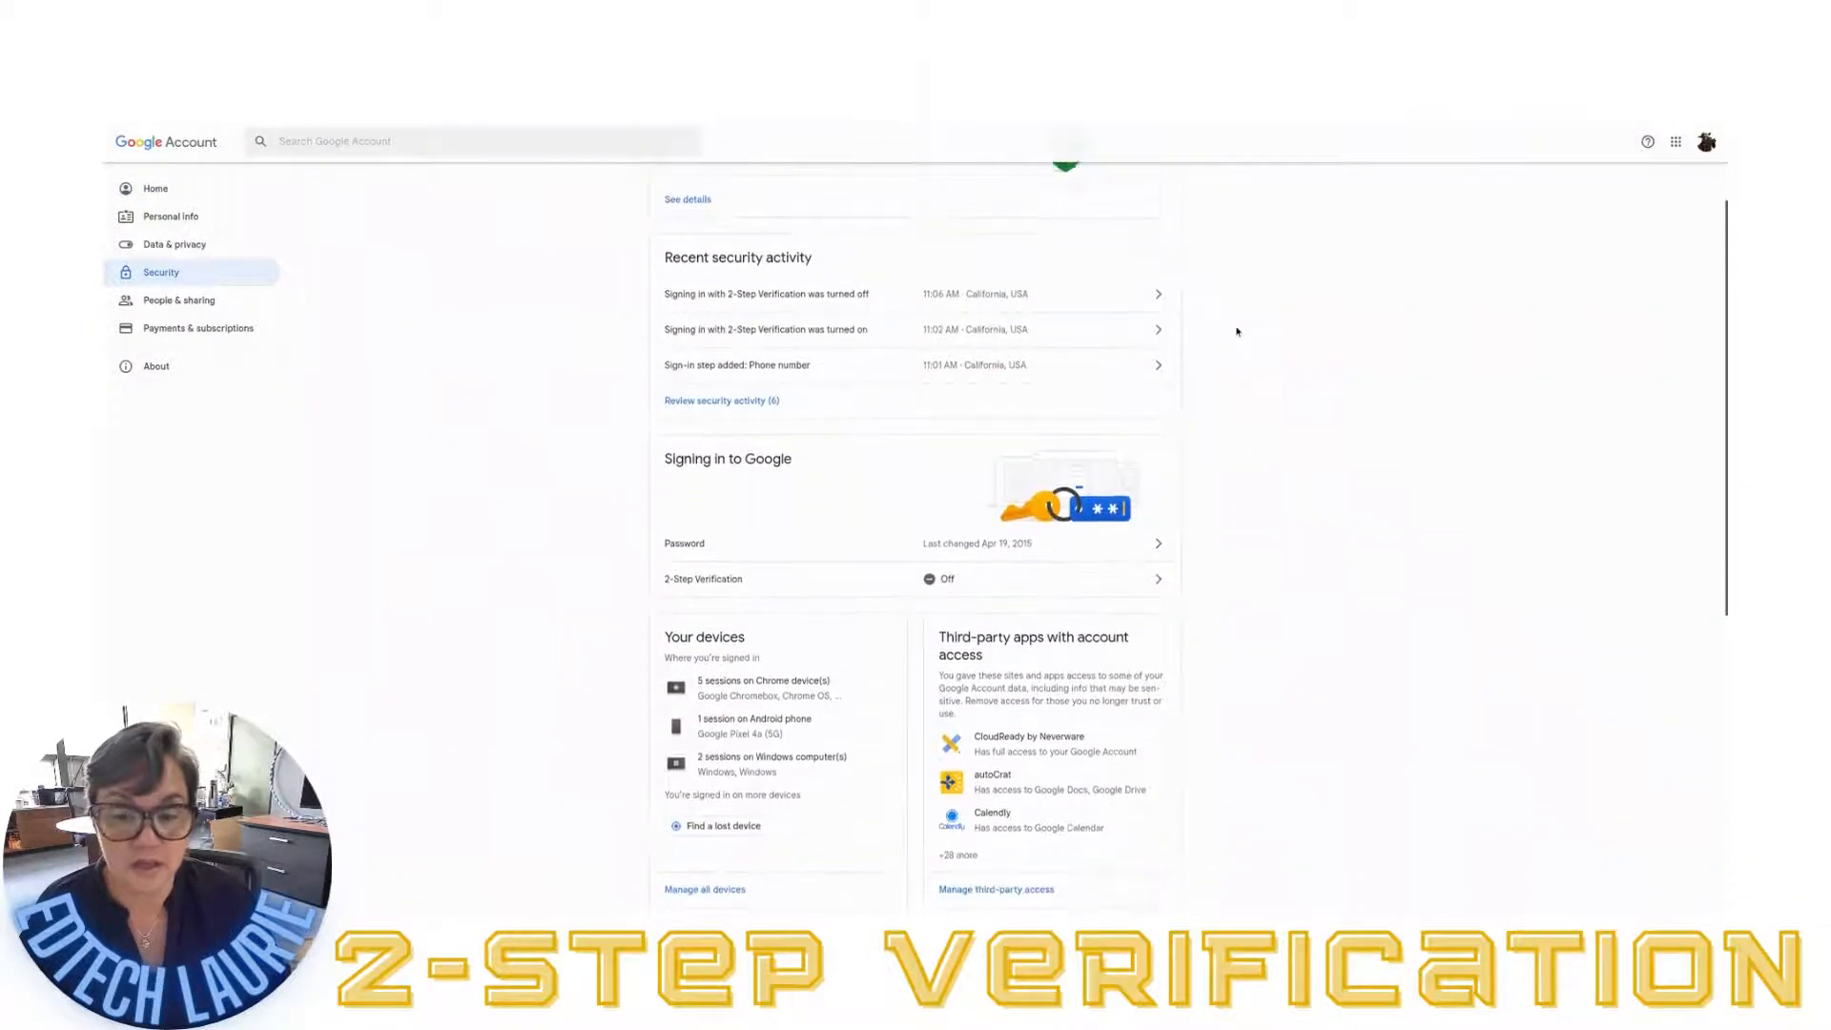
{"action": "scroll", "scroll_direction": "down", "scroll_amount": 3}
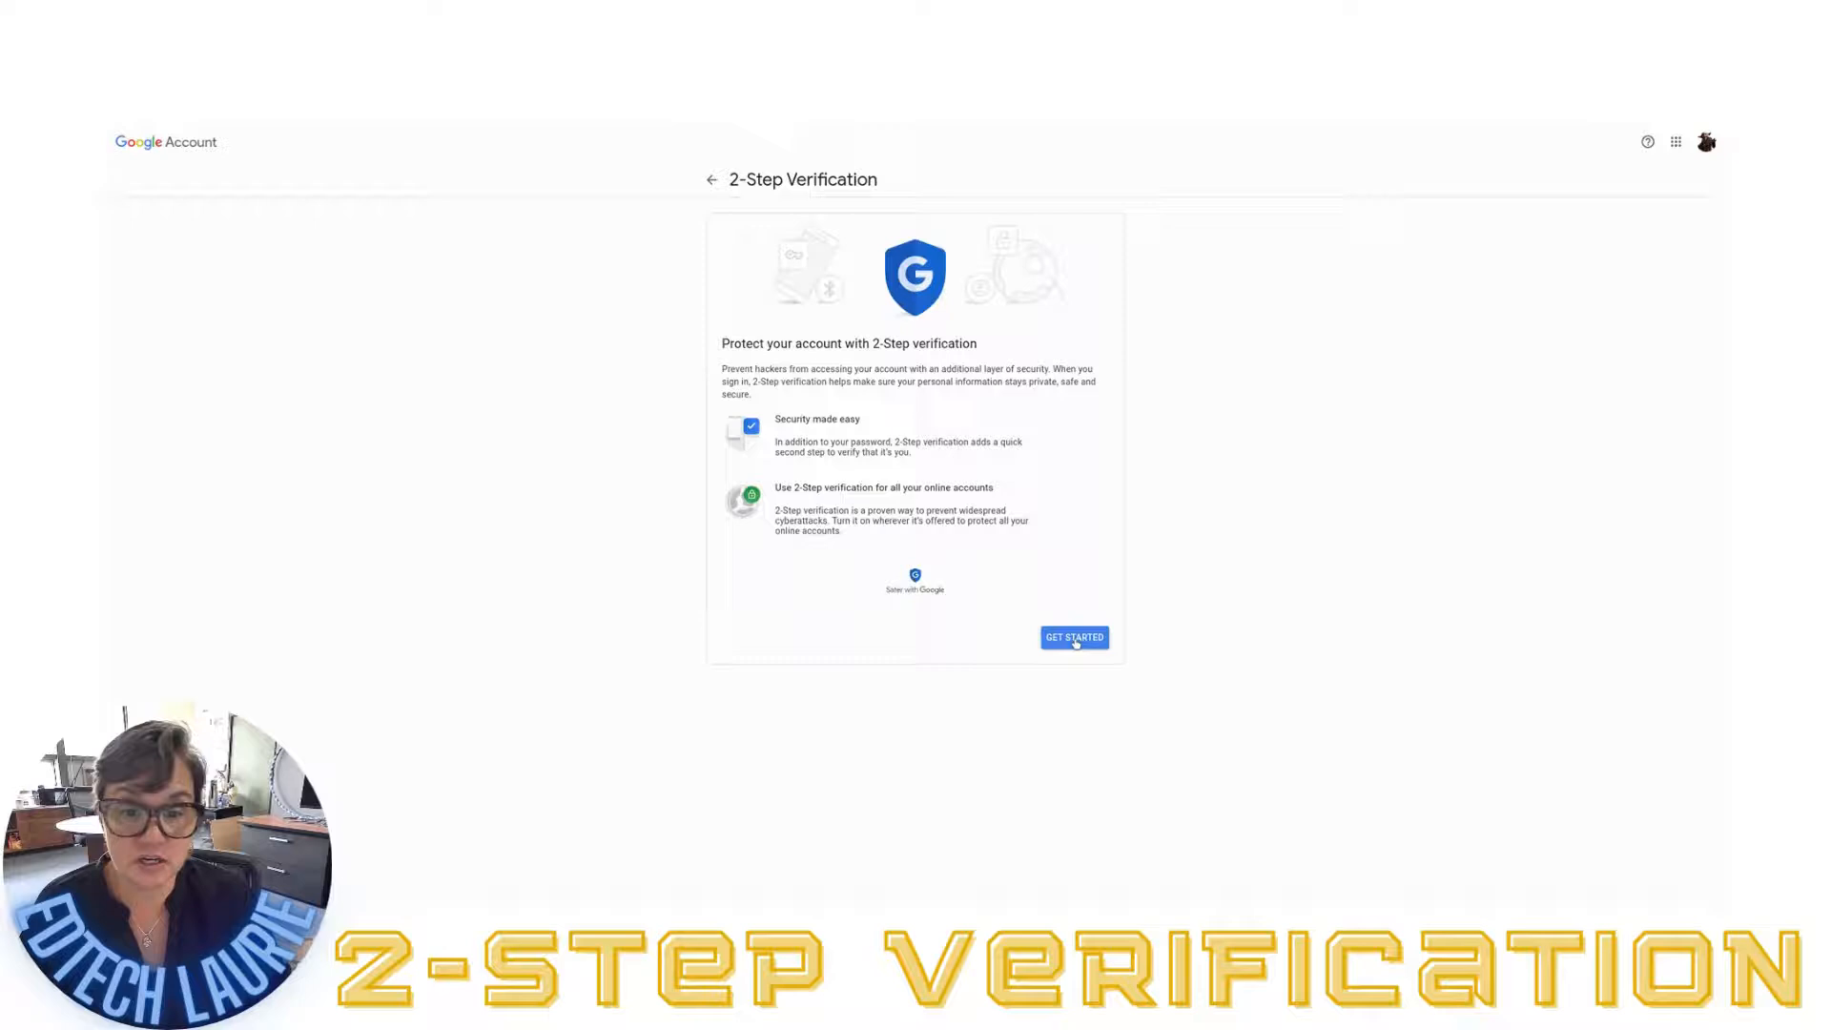
Start 2-Step Verification setup and confirm identity by re-entering the password
{"action": "left_click", "coordinate": [1071, 638]}
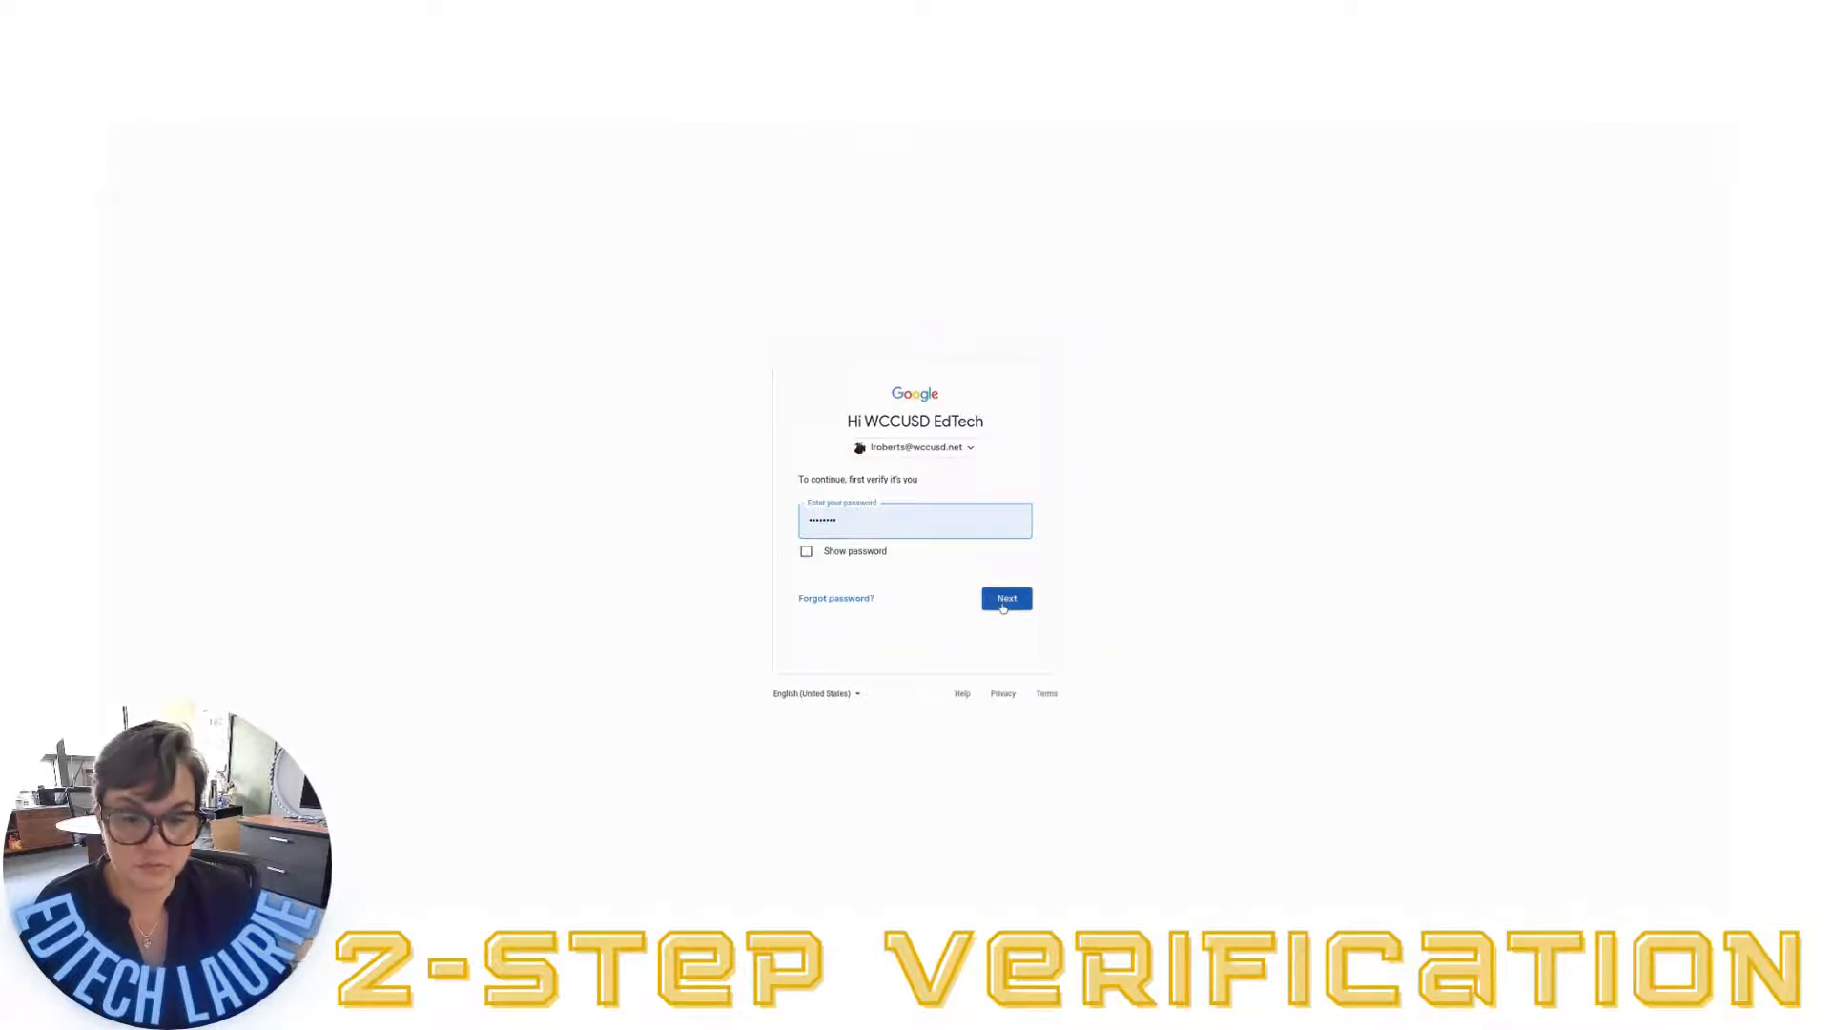
{"action": "left_click", "coordinate": [1005, 598]}
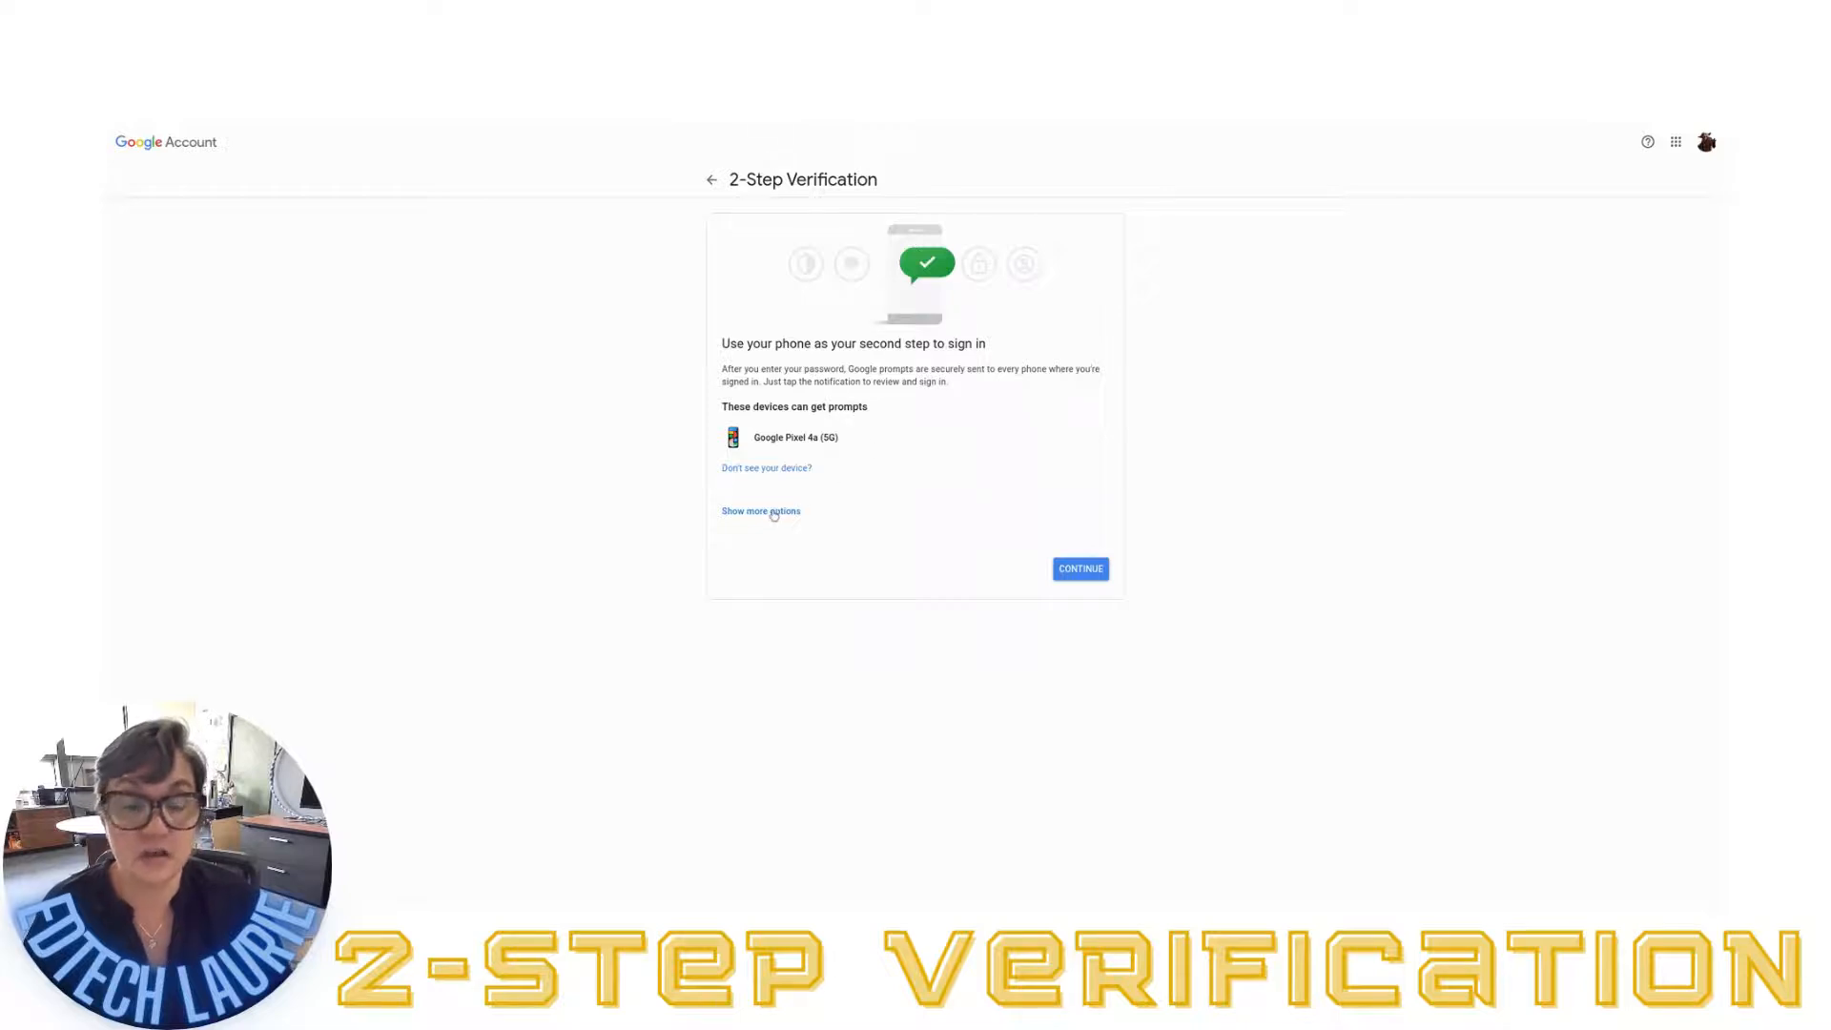
Accept the Google Pixel 4a (5G) phone prompts as the second step
{"action": "left_click", "coordinate": [760, 511]}
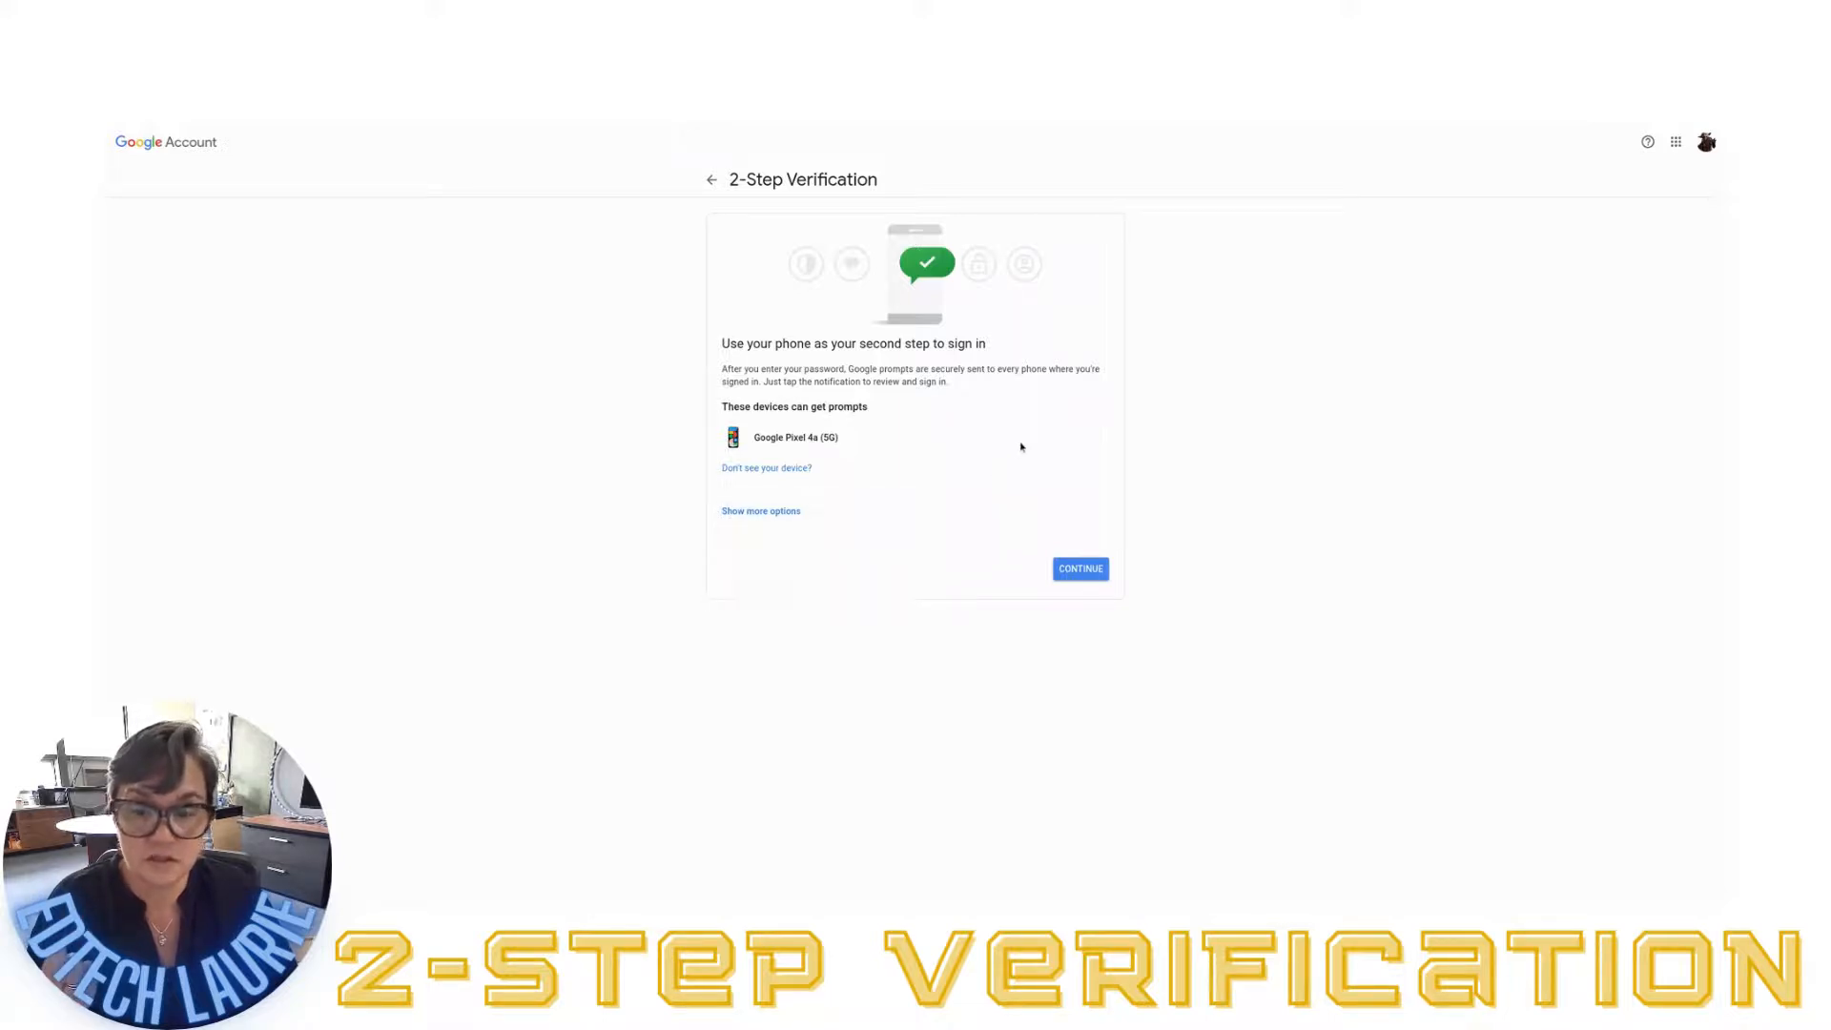
{"action": "mouse_move", "coordinate": [997, 456]}
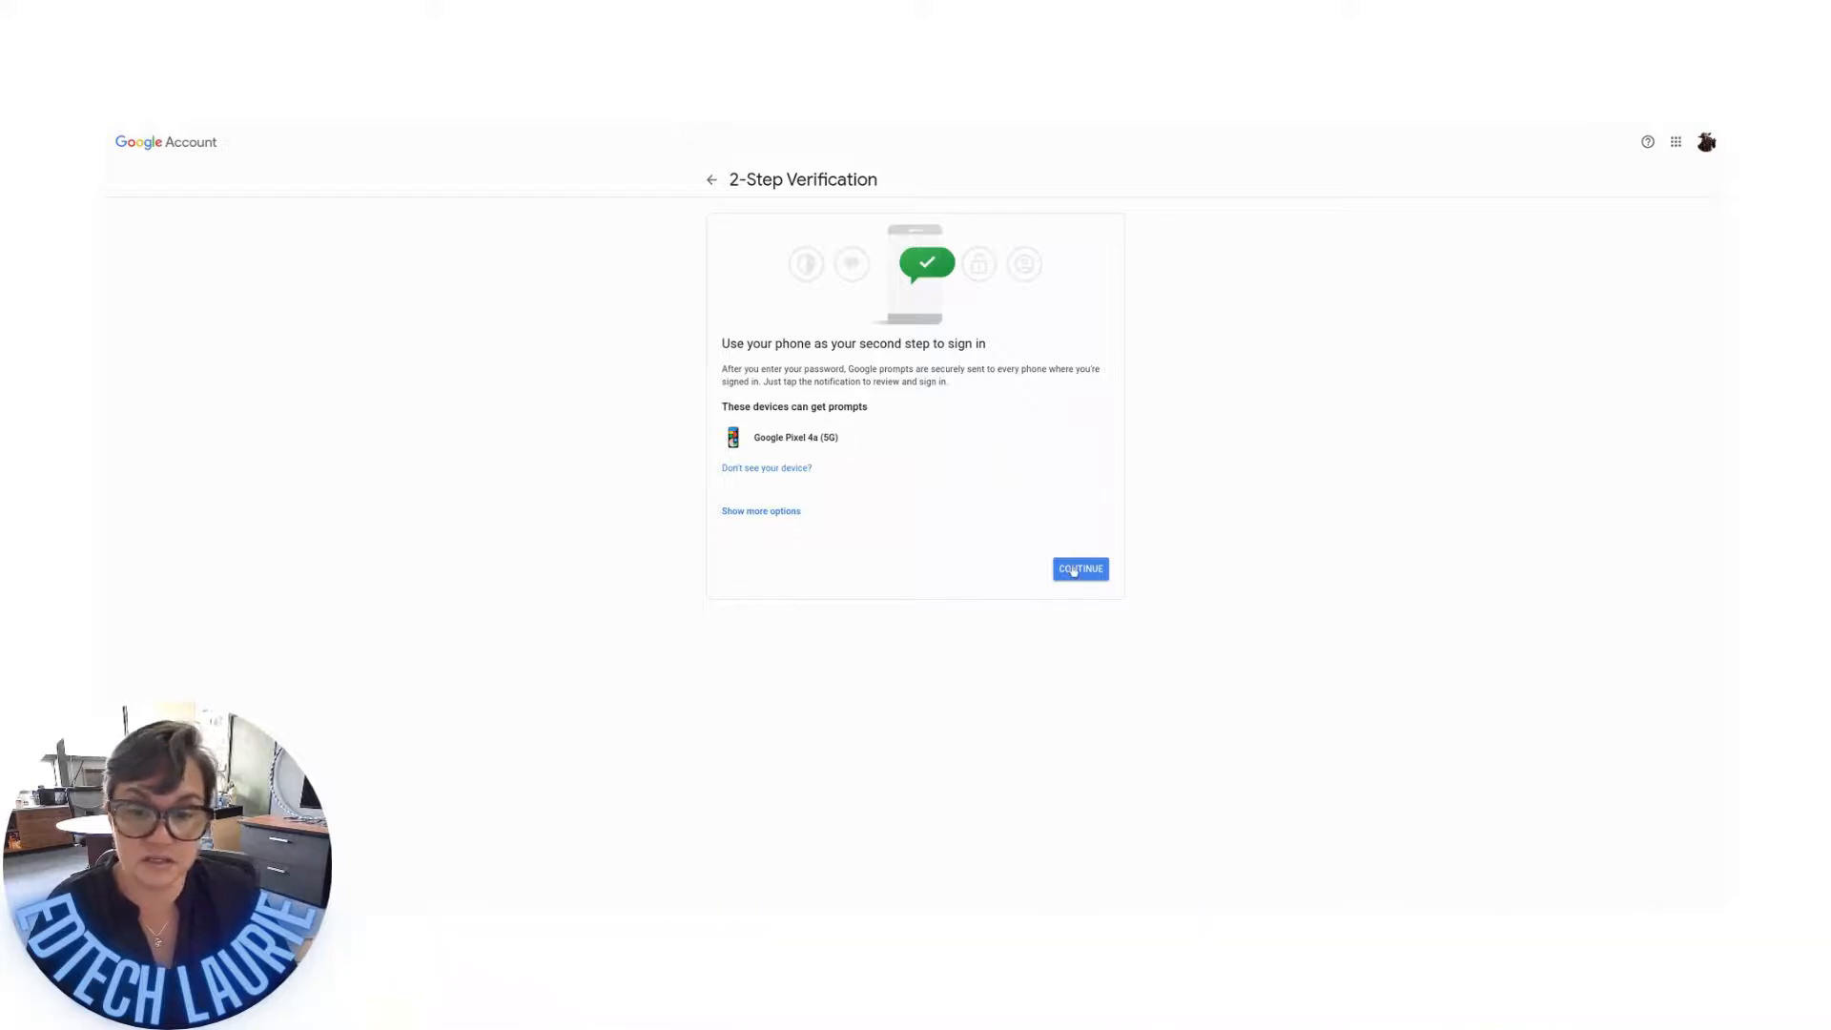
{"action": "left_click", "coordinate": [1077, 568]}
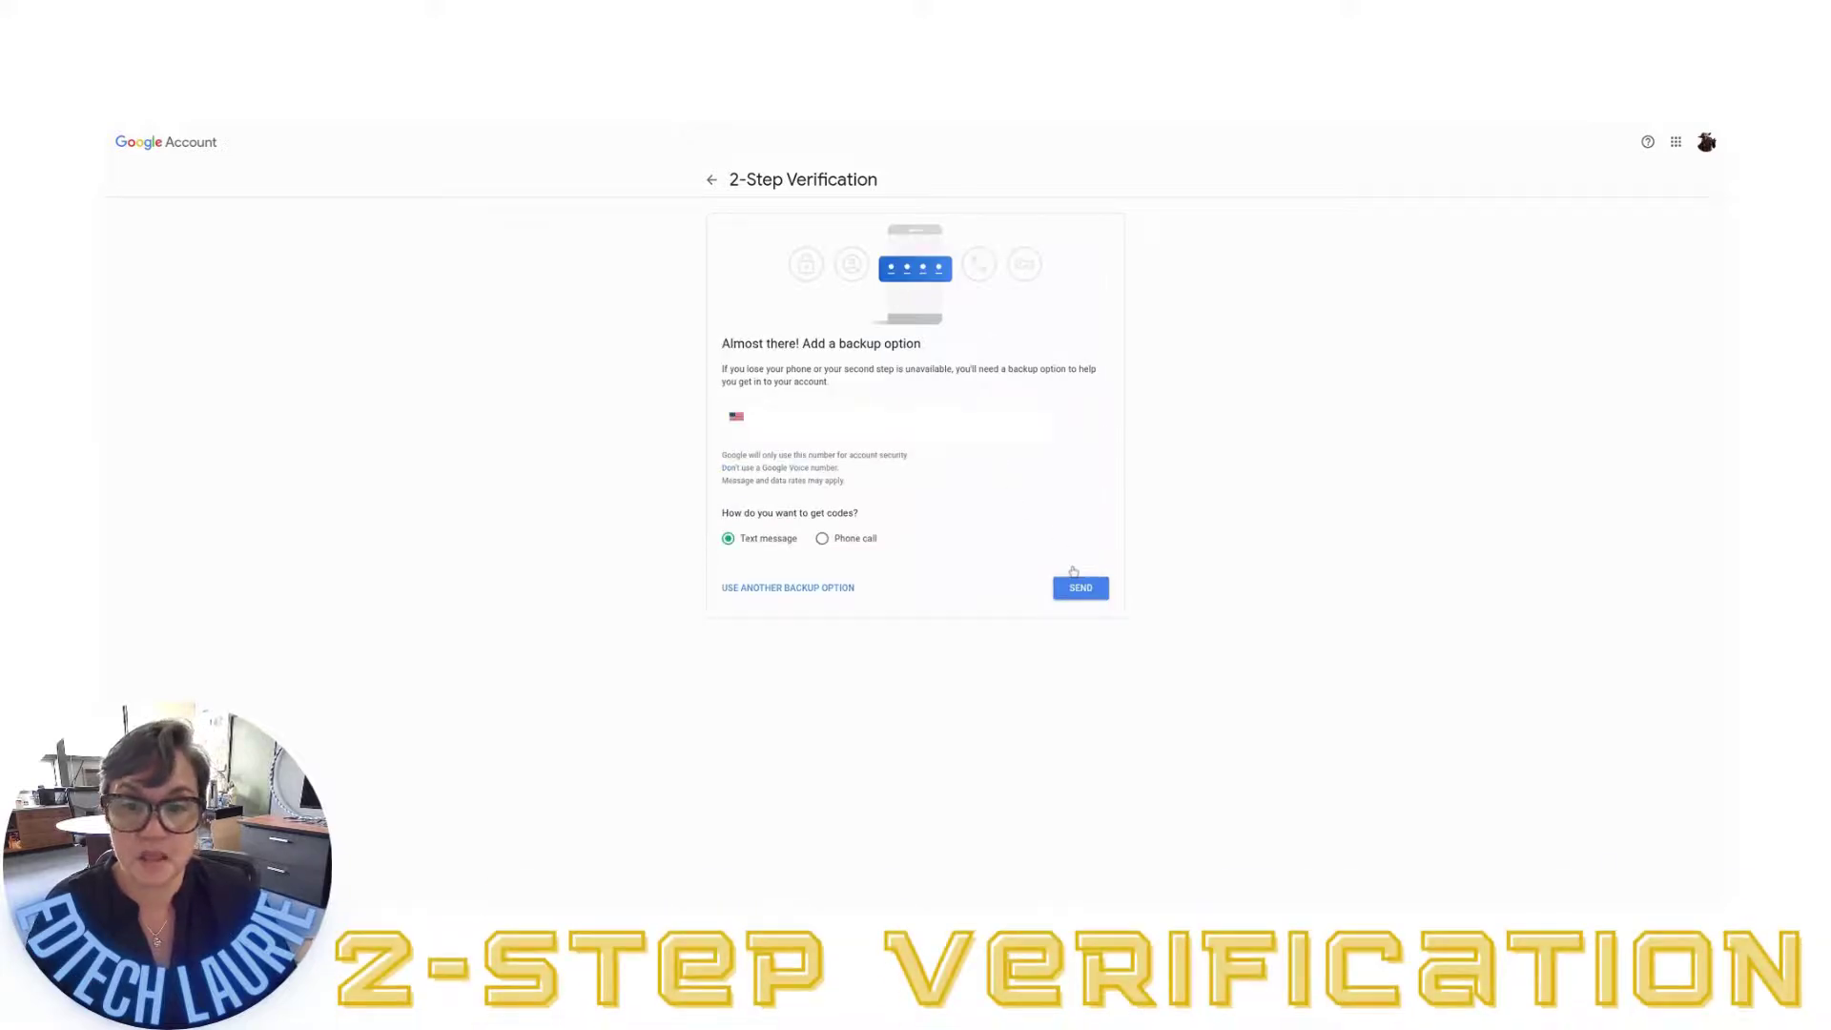
{"action": "mouse_move", "coordinate": [951, 459]}
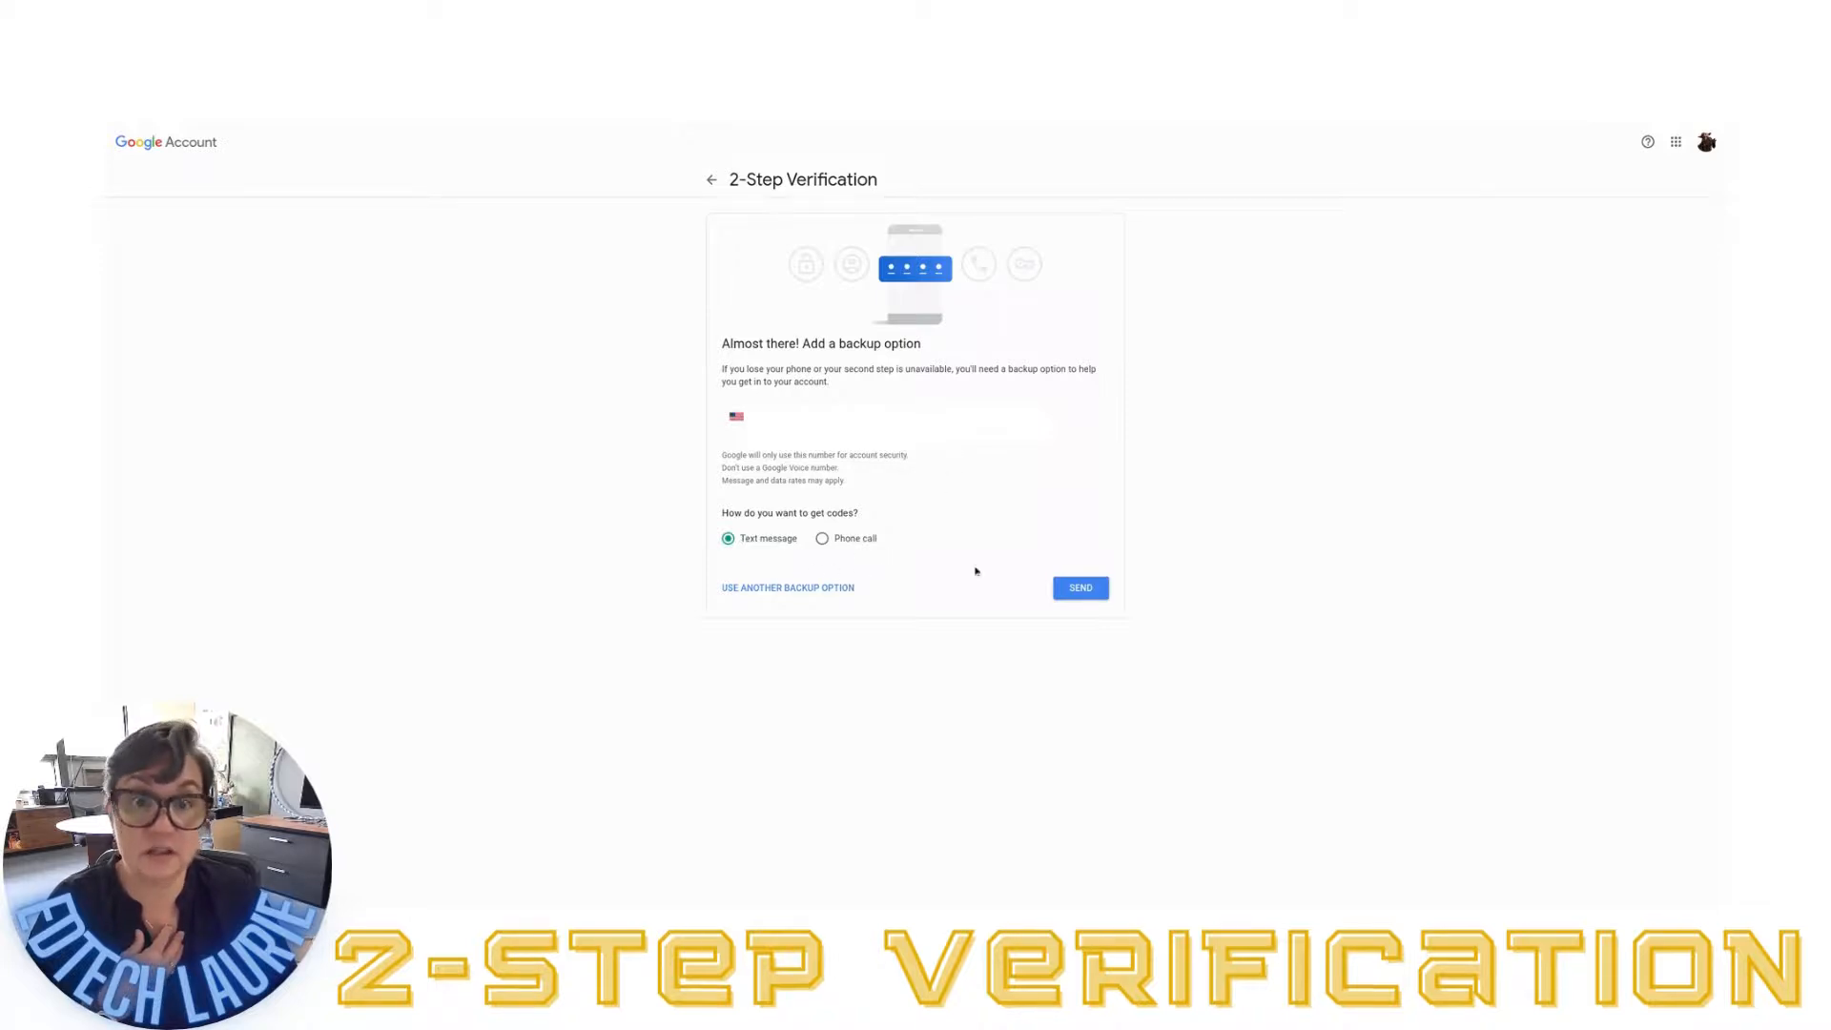
Send a code to the backup phone by text and submit the received code
{"action": "left_click", "coordinate": [1079, 587]}
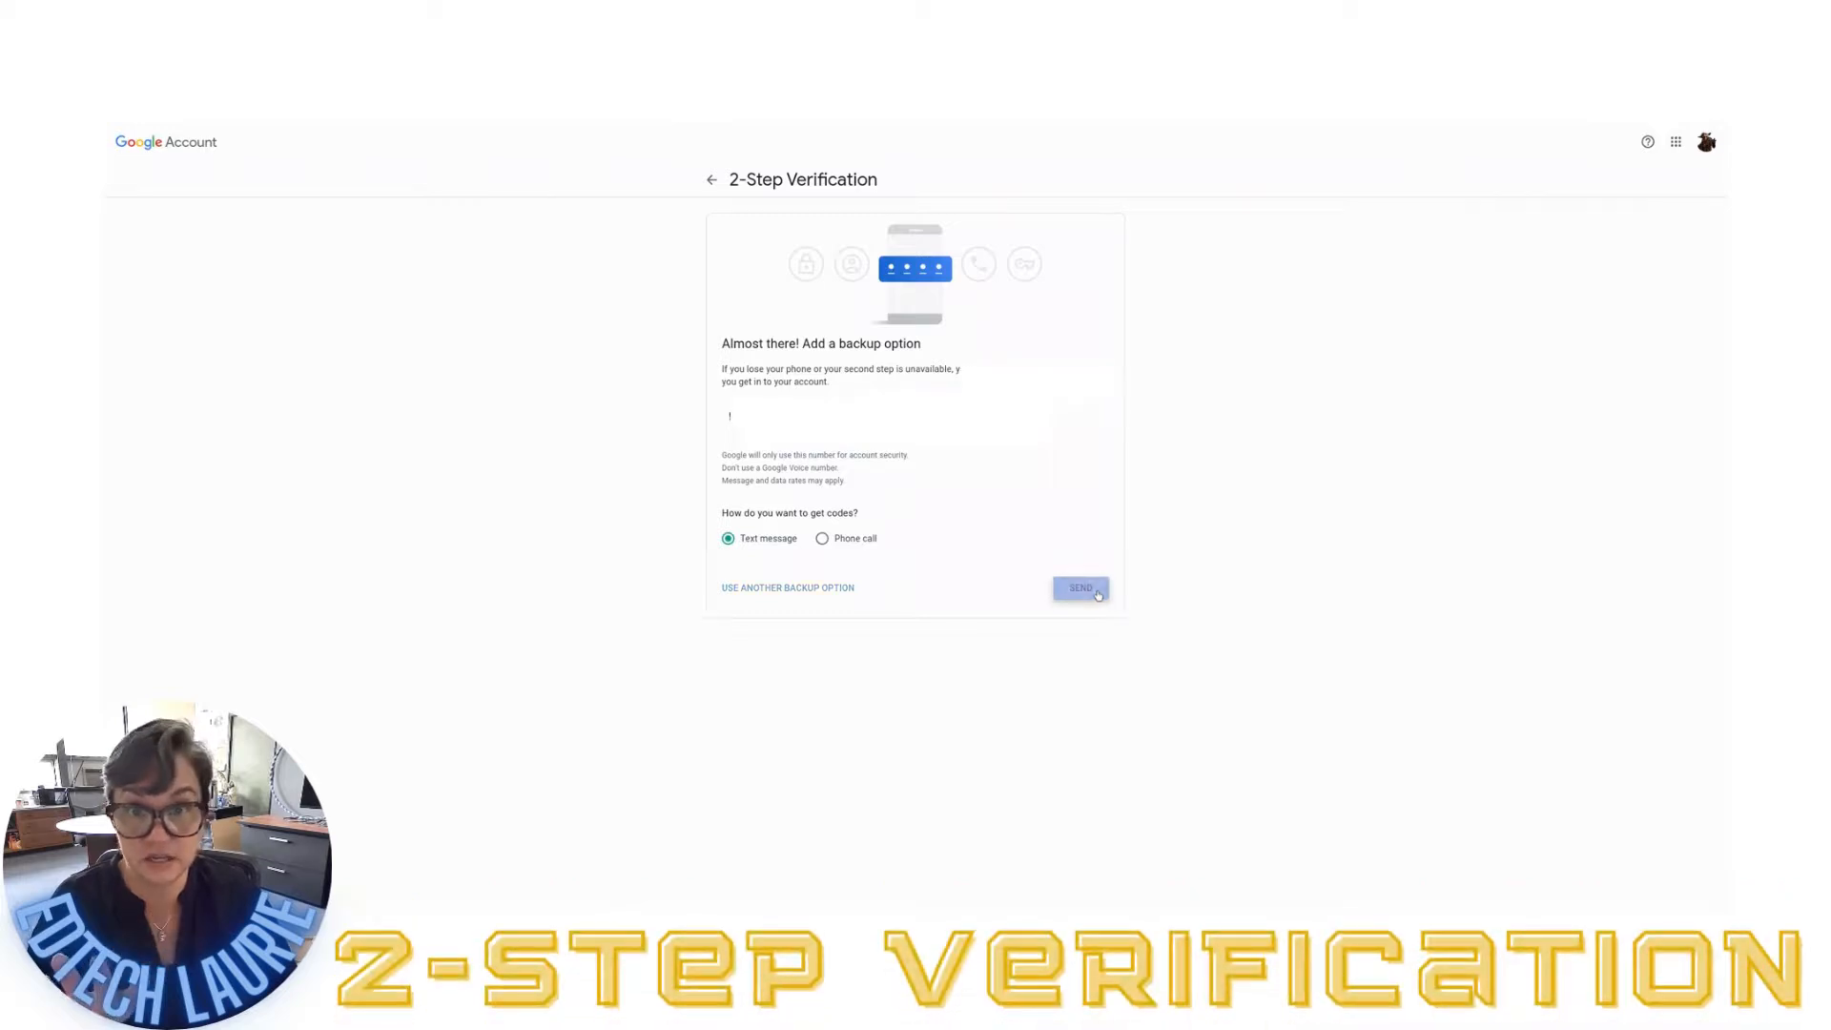
{"action": "left_click", "coordinate": [1079, 587]}
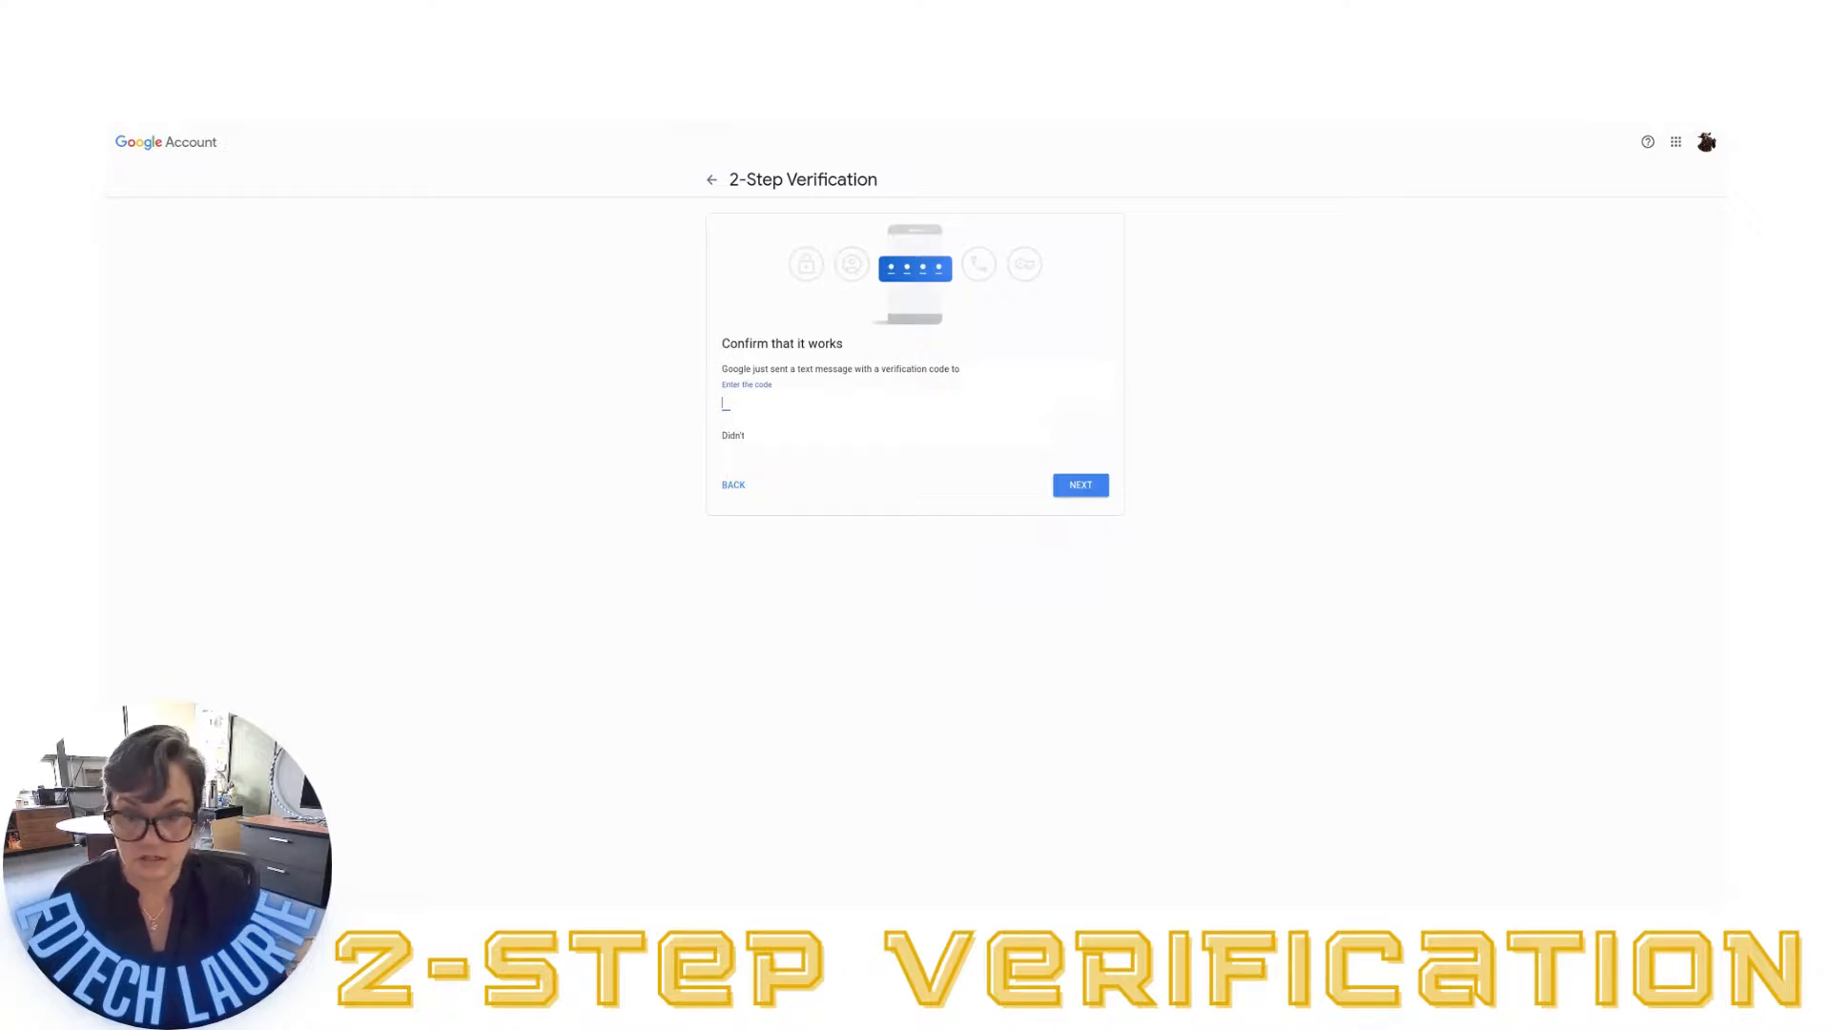
{"action": "type", "text": "G-"}
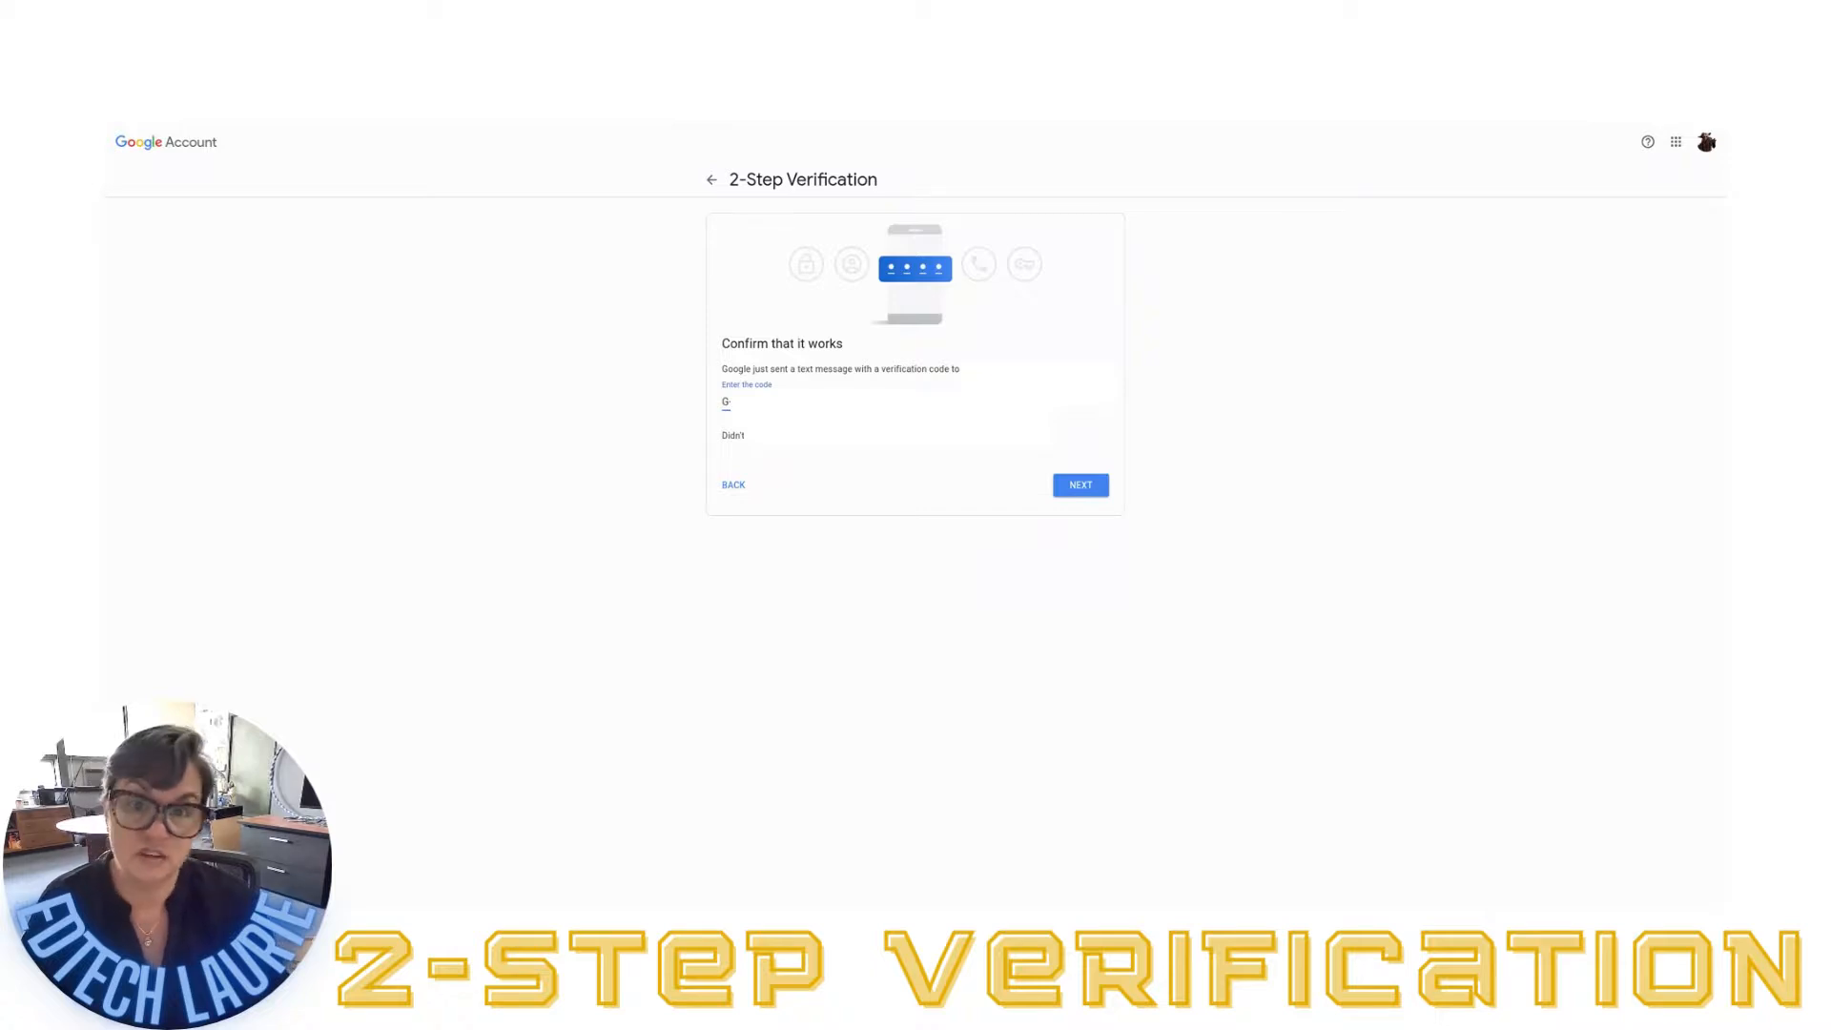
{"action": "mouse_move", "coordinate": [1186, 495]}
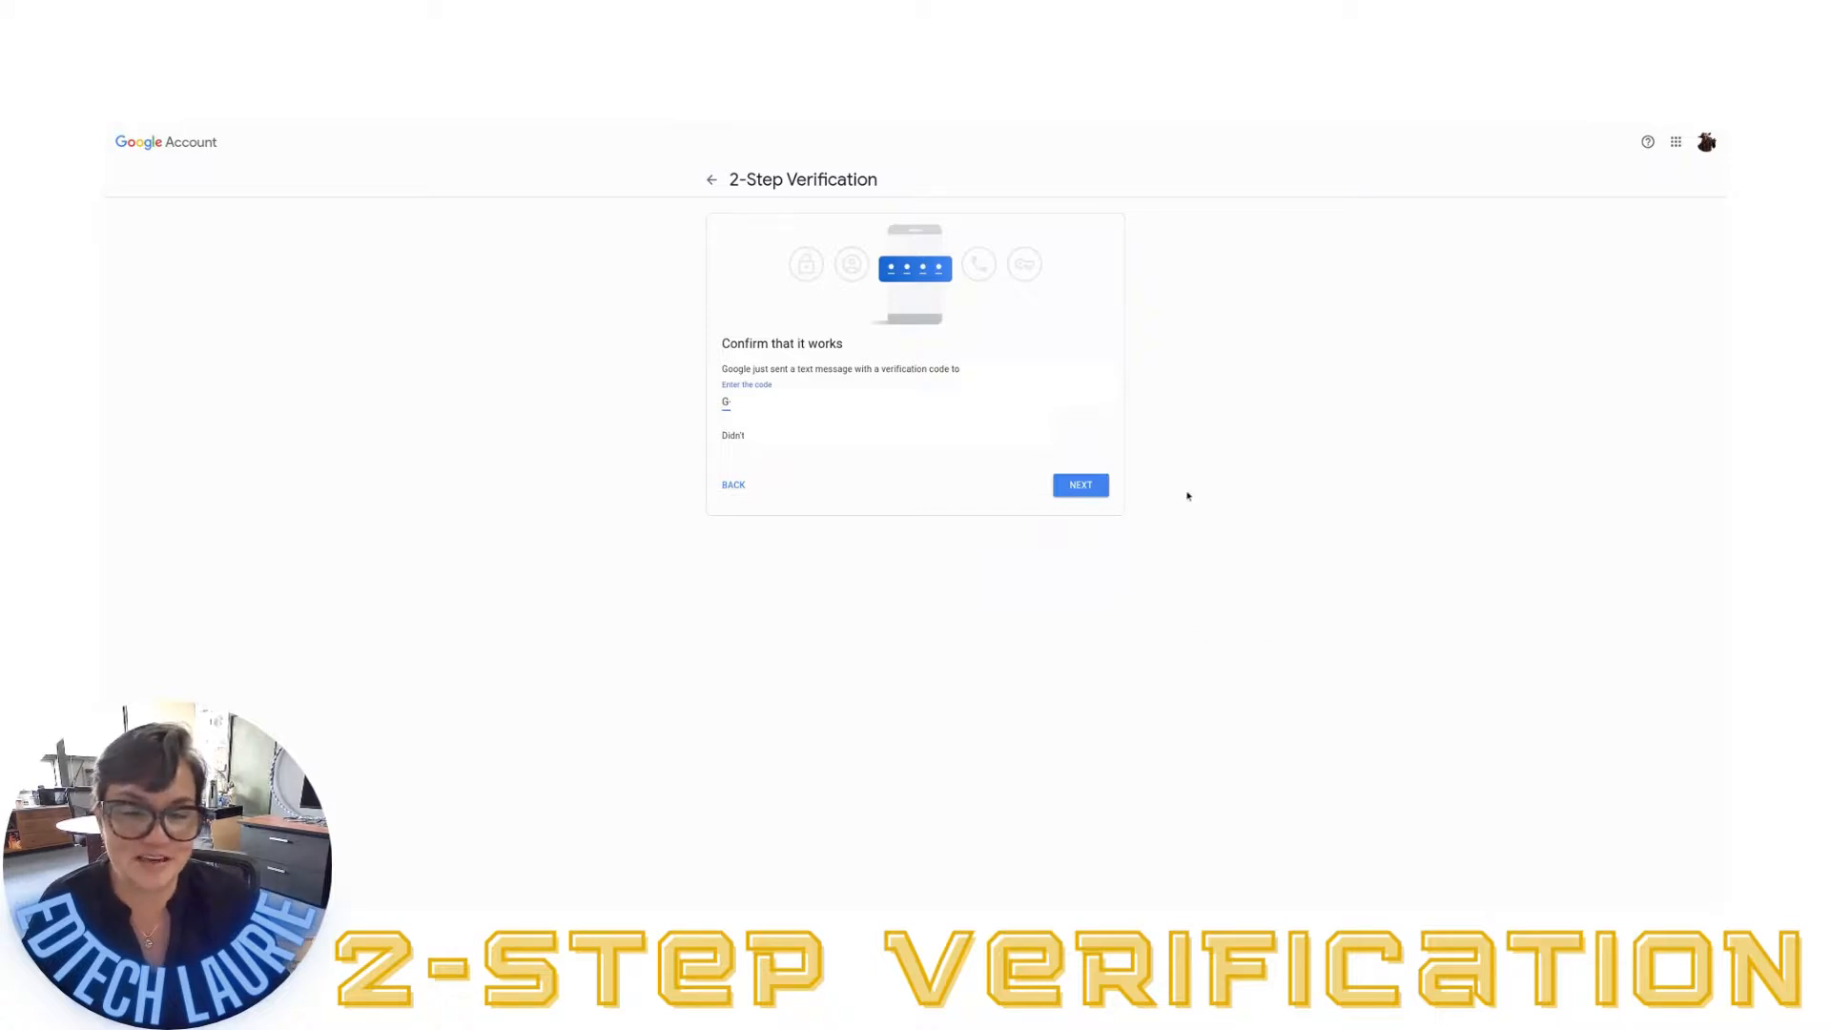
{"action": "left_click", "coordinate": [1077, 484]}
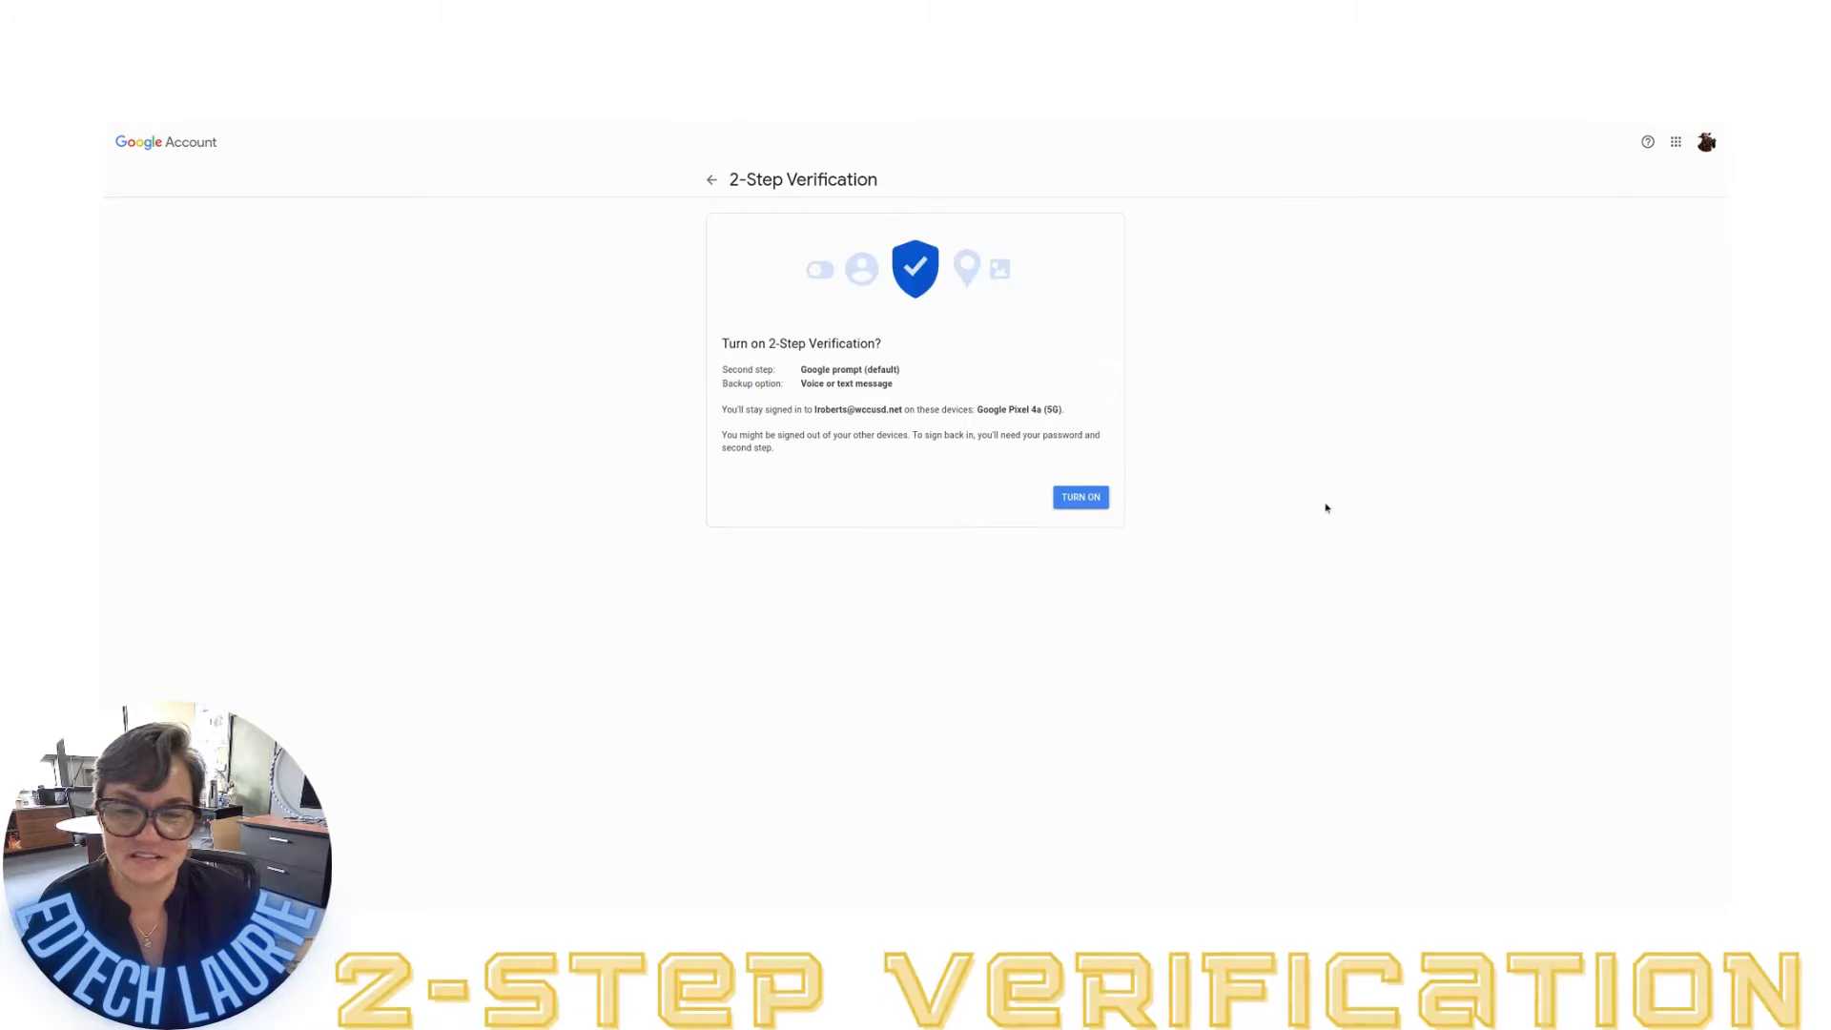
{"action": "mouse_move", "coordinate": [790, 464]}
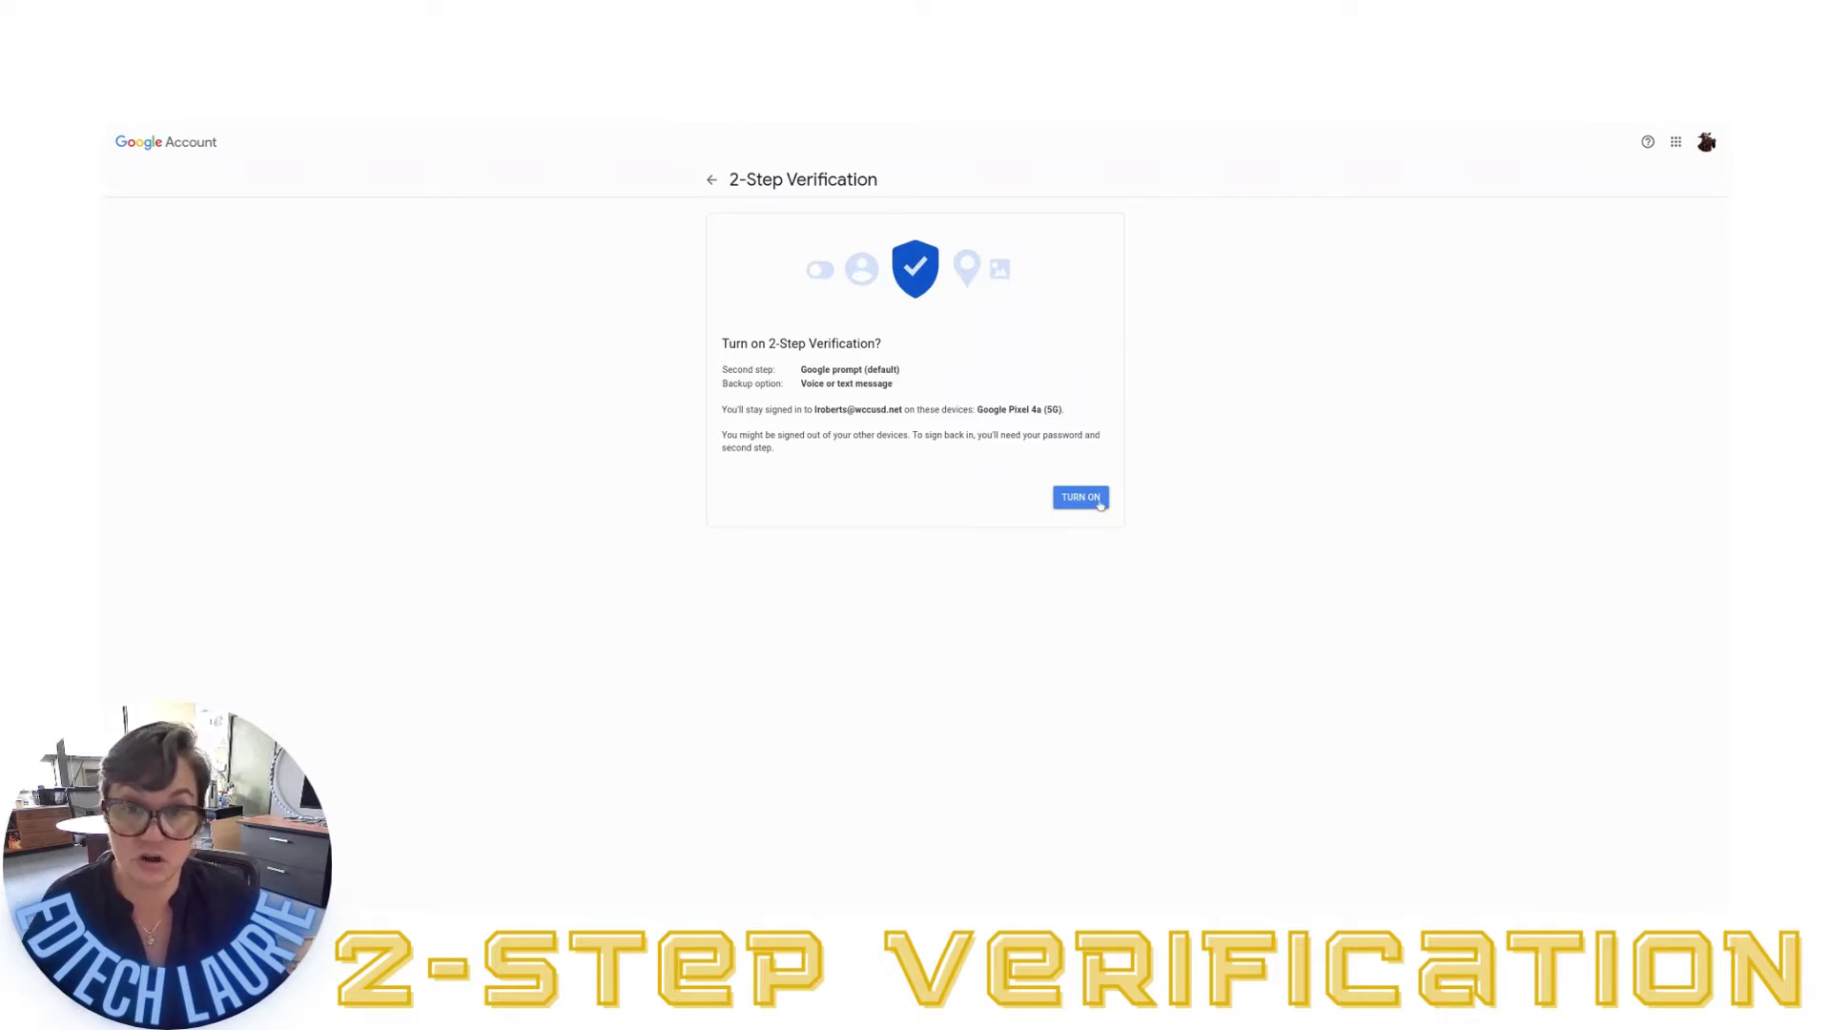
Turn on 2-Step Verification with Google prompts as the default second step
{"action": "left_click", "coordinate": [1077, 495]}
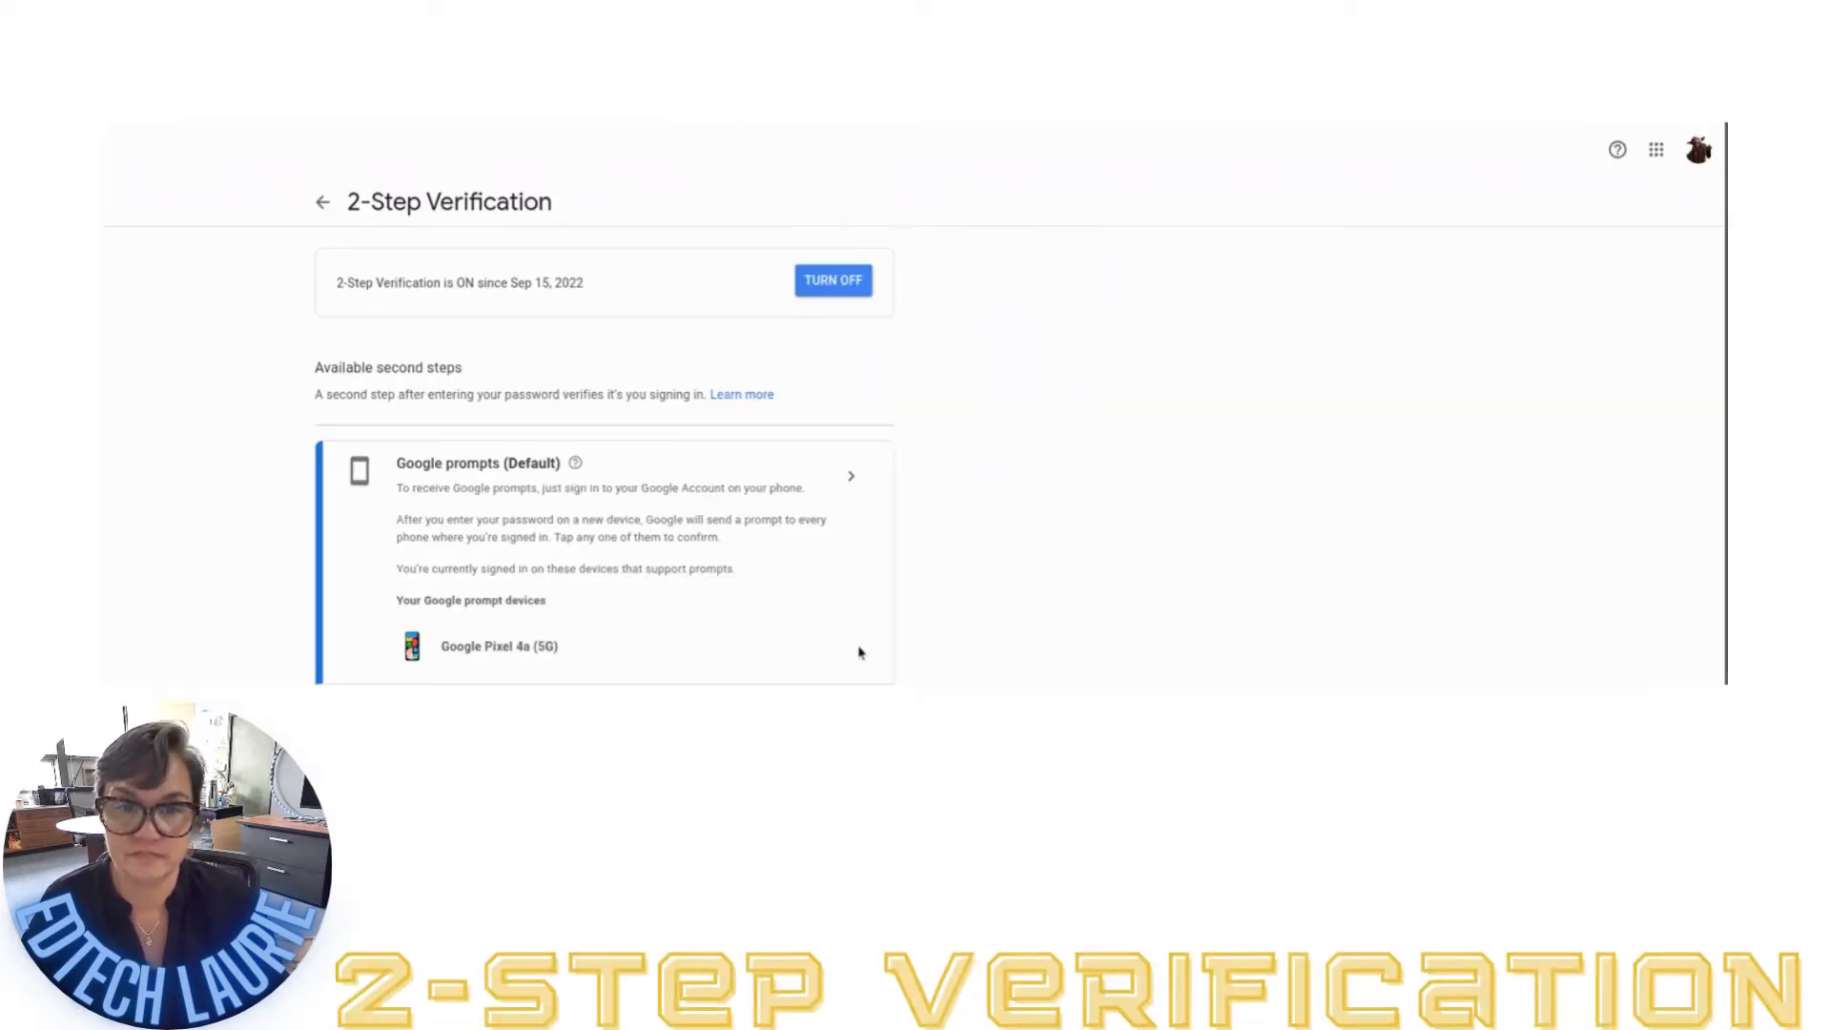
{"action": "mouse_move", "coordinate": [1250, 638]}
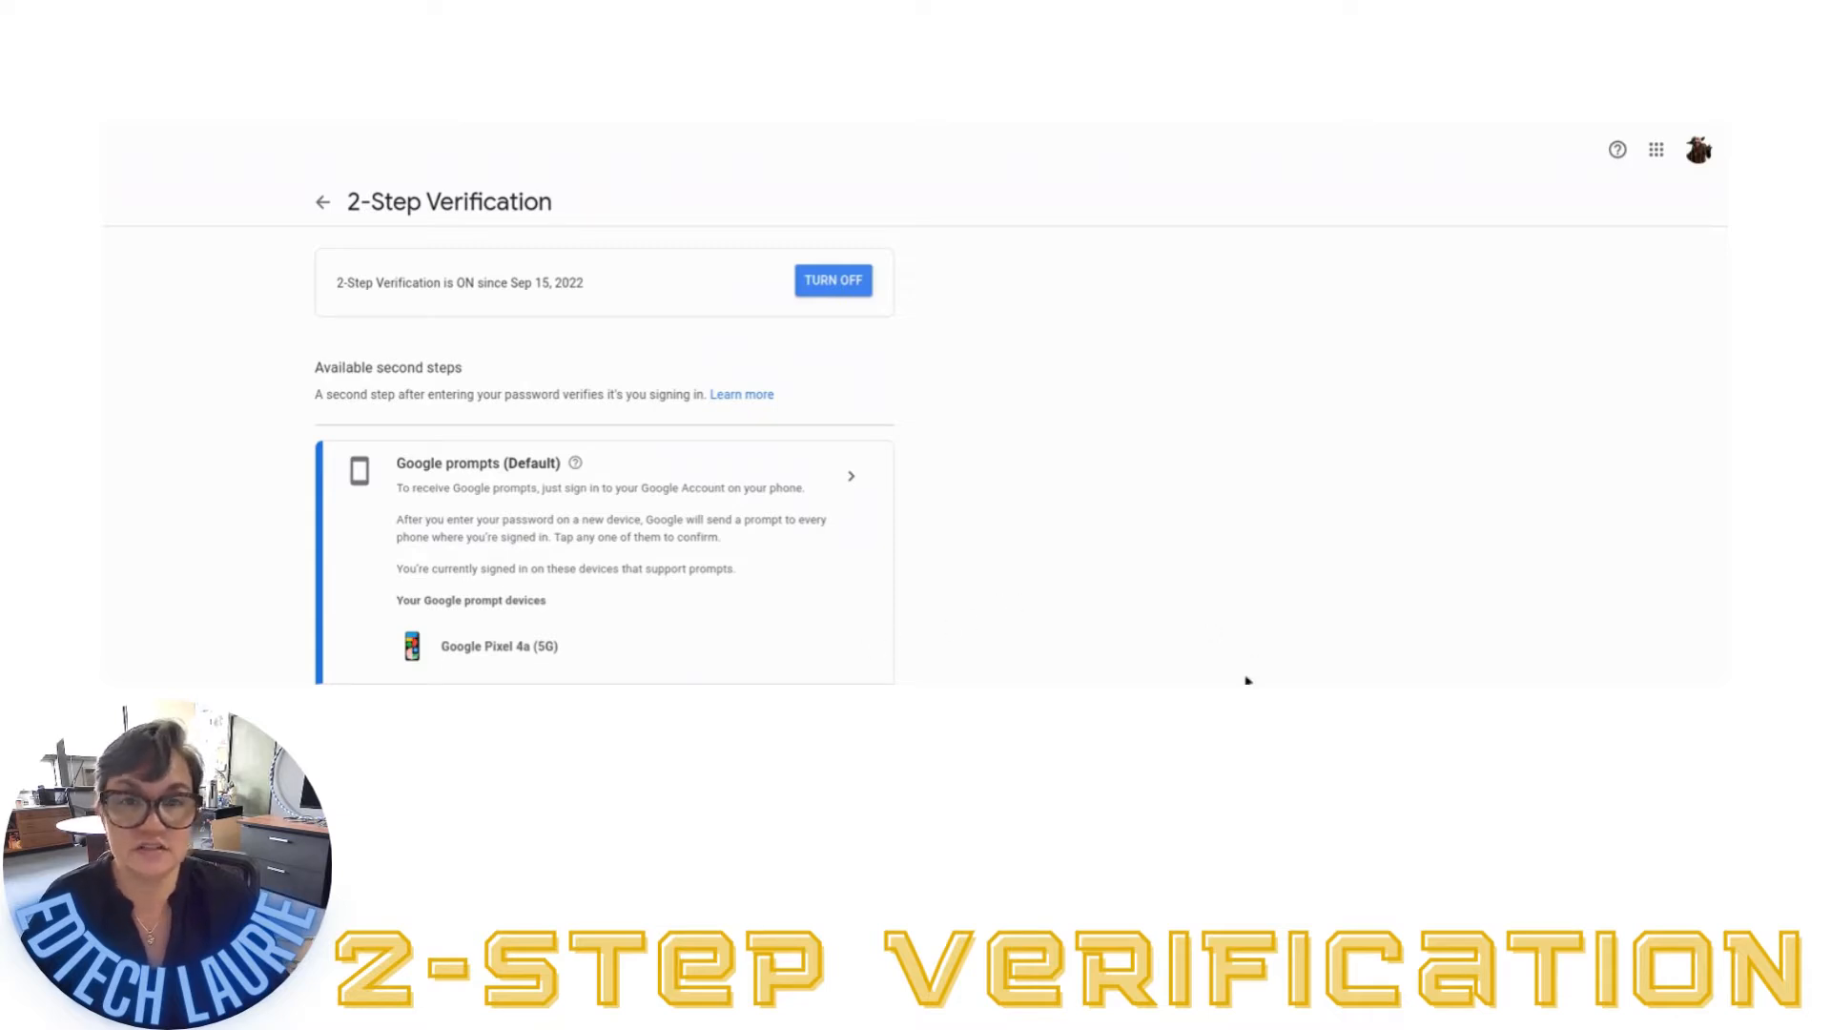
{"action": "mouse_move", "coordinate": [1252, 651]}
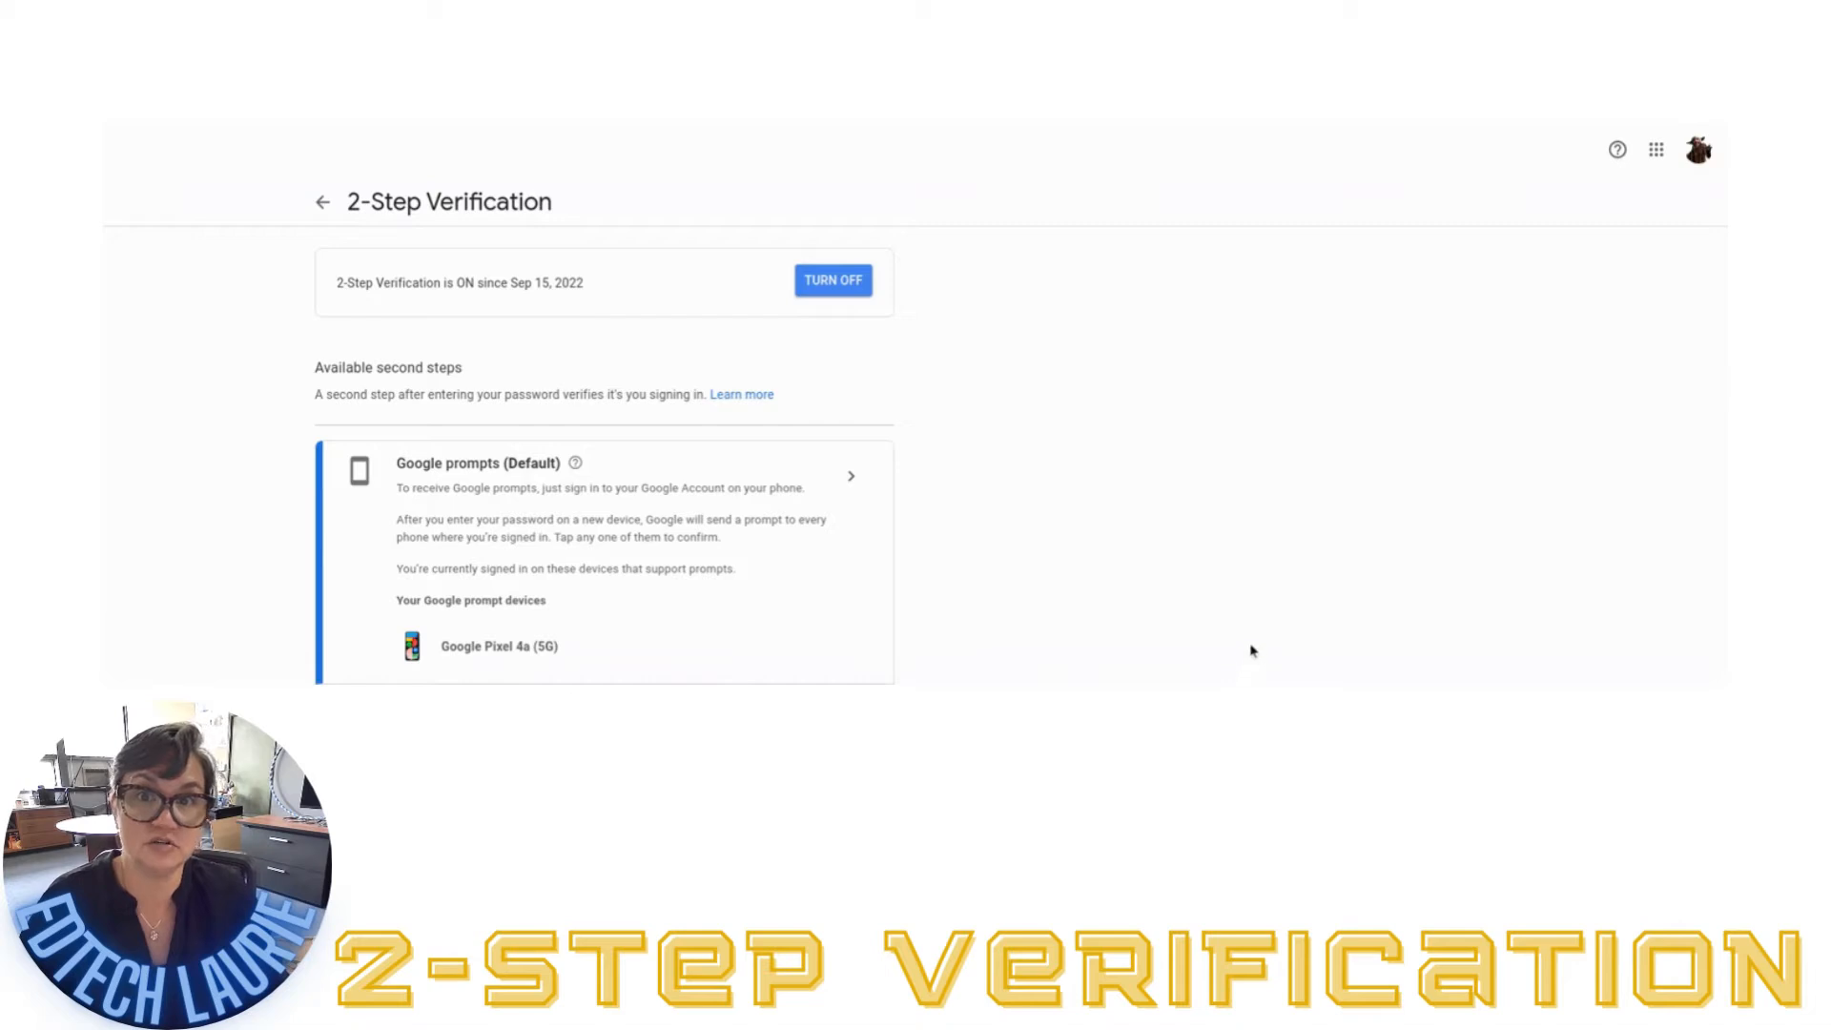